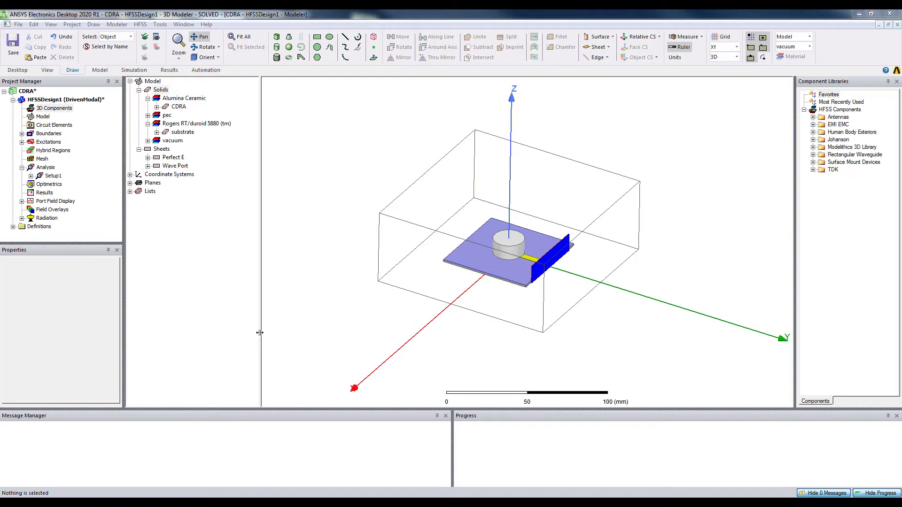
mouse_move(201, 210)
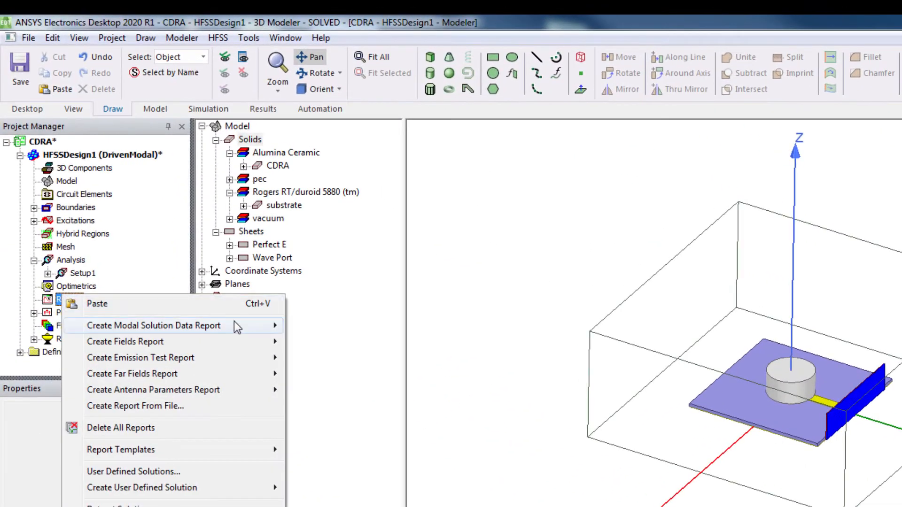
- Create a rectangular modal-data report plotting dB(S(1,1)) versus frequency
click(152, 326)
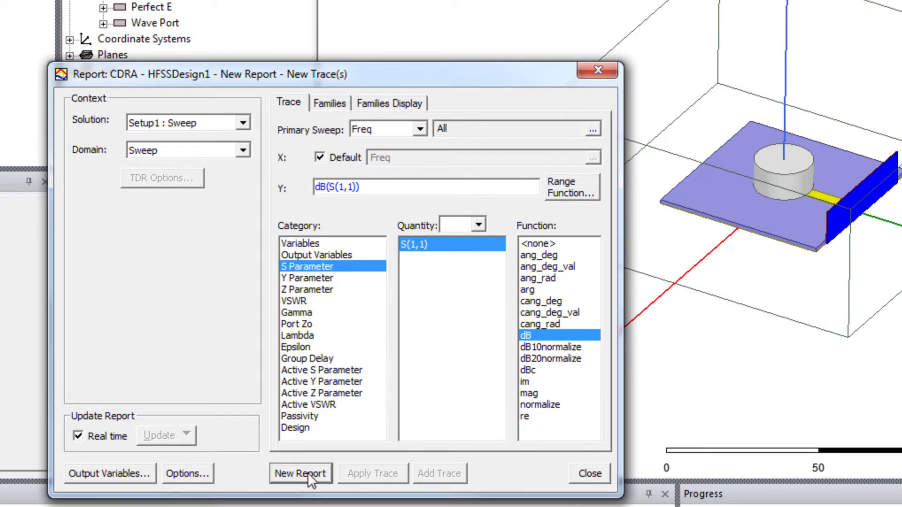
click(301, 486)
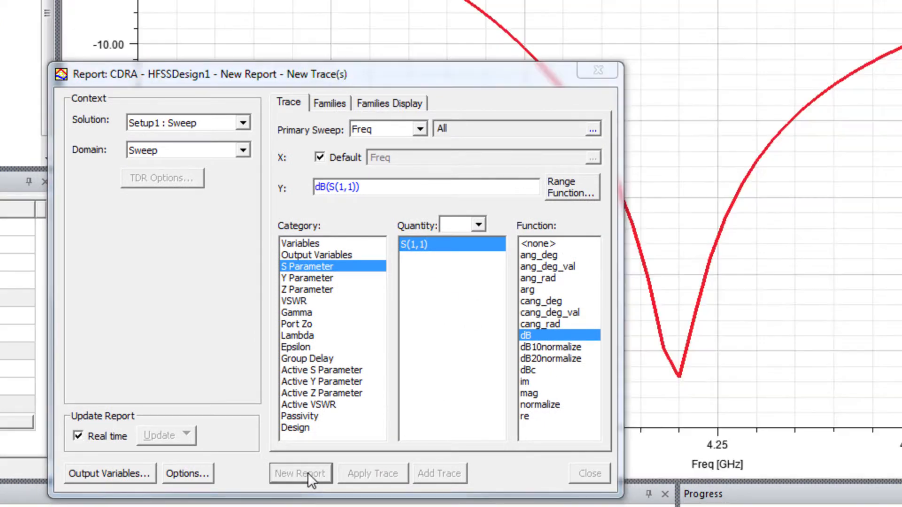
click(300, 473)
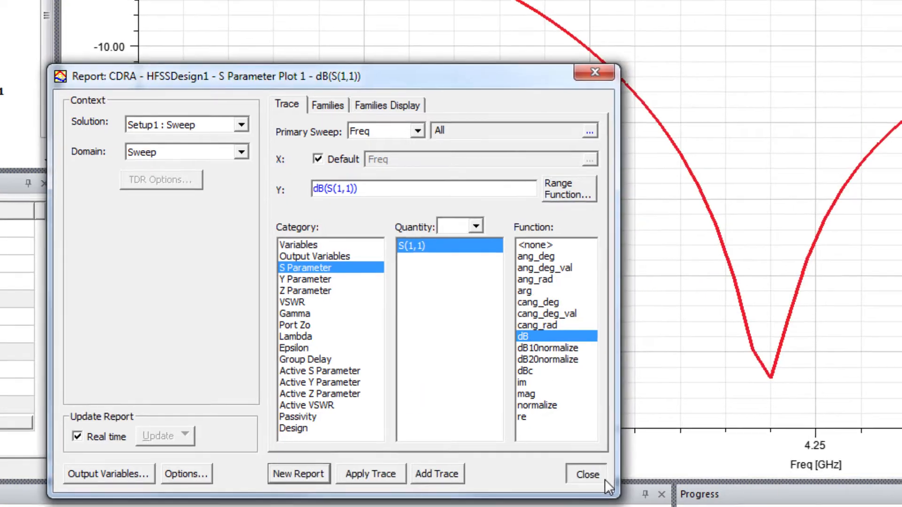
- Close the report dialog to view S11 dipping to about -31.5 dB near 4.2 GHz
click(587, 474)
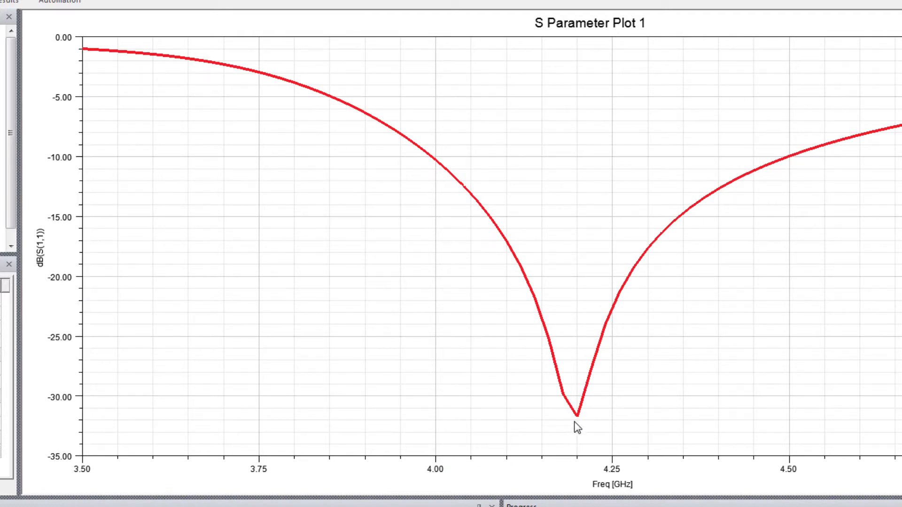
mouse_move(579, 438)
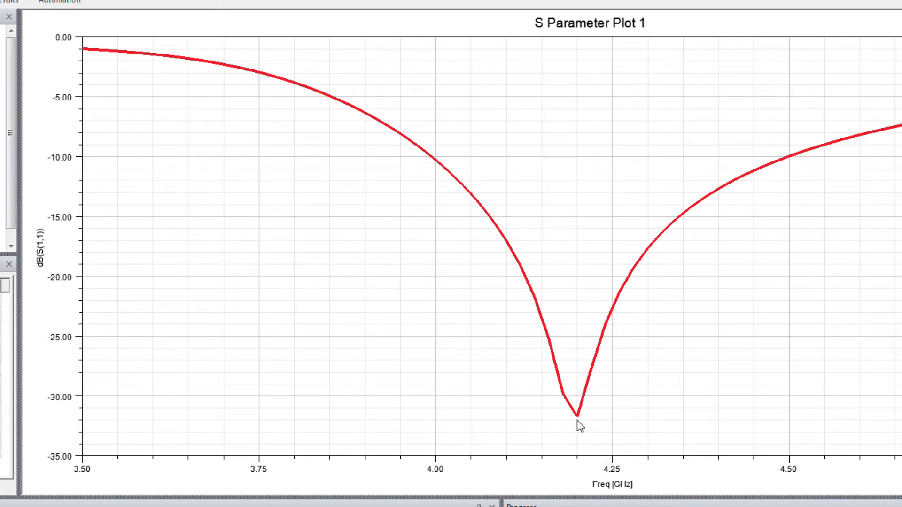
mouse_move(568, 417)
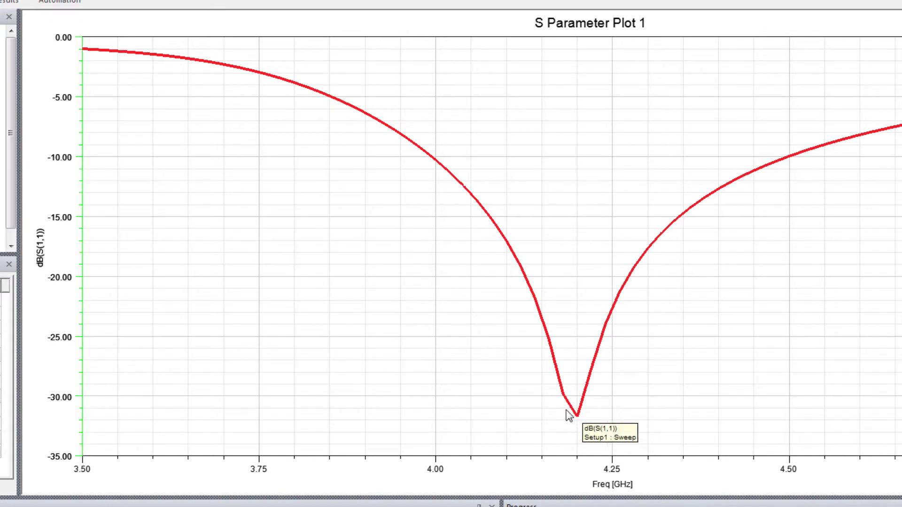
mouse_move(423, 256)
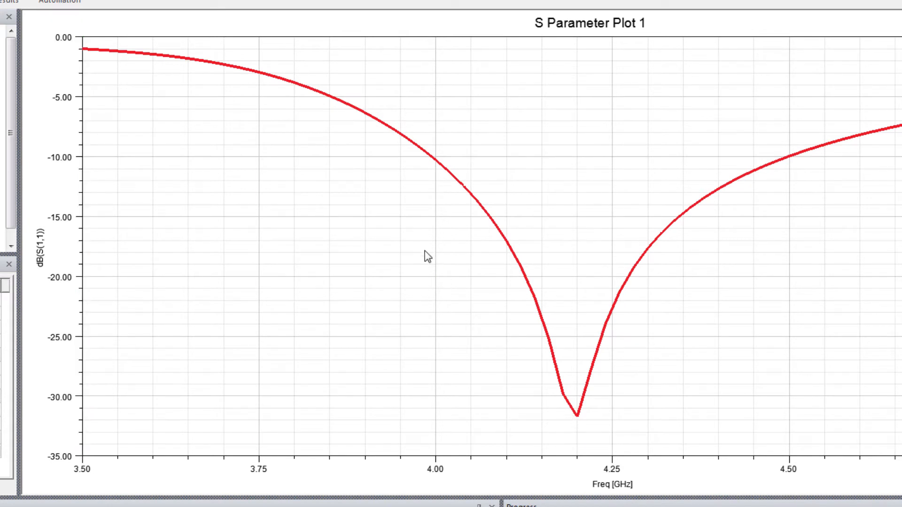
mouse_move(593, 444)
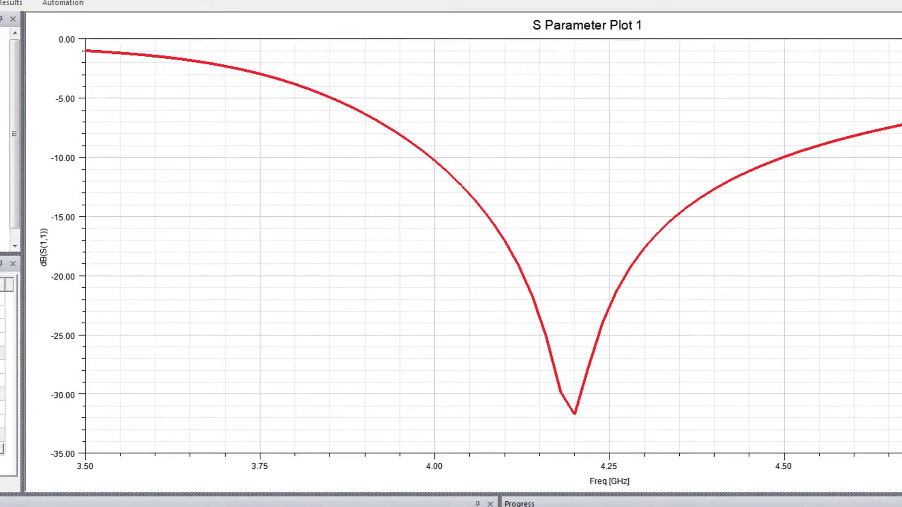
- Define a 3D polar far-field report of dB(DirTotal) from the Setup1: Sweep solution
right_click(61, 275)
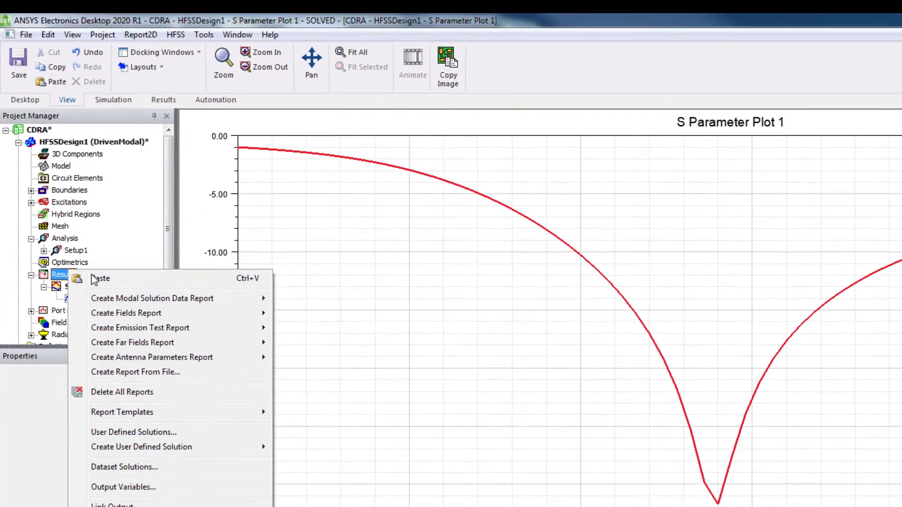
mouse_move(139, 360)
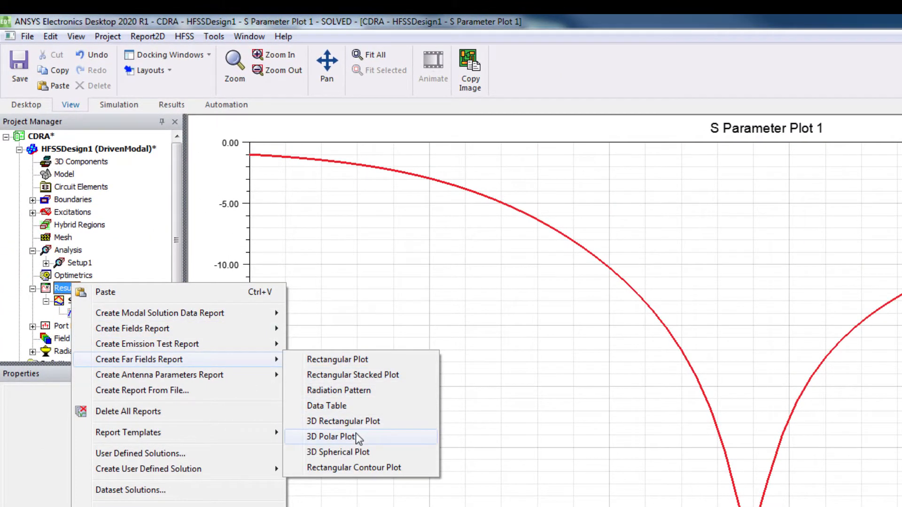
click(333, 436)
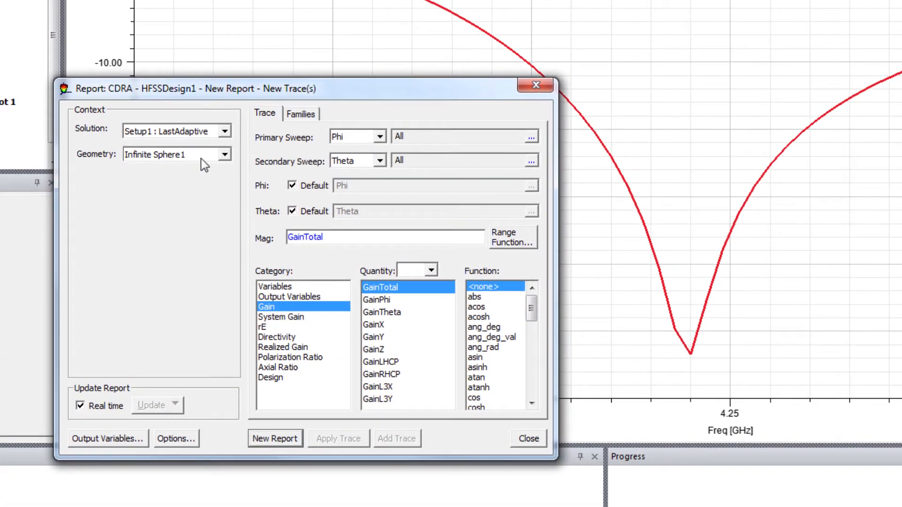
mouse_move(160, 145)
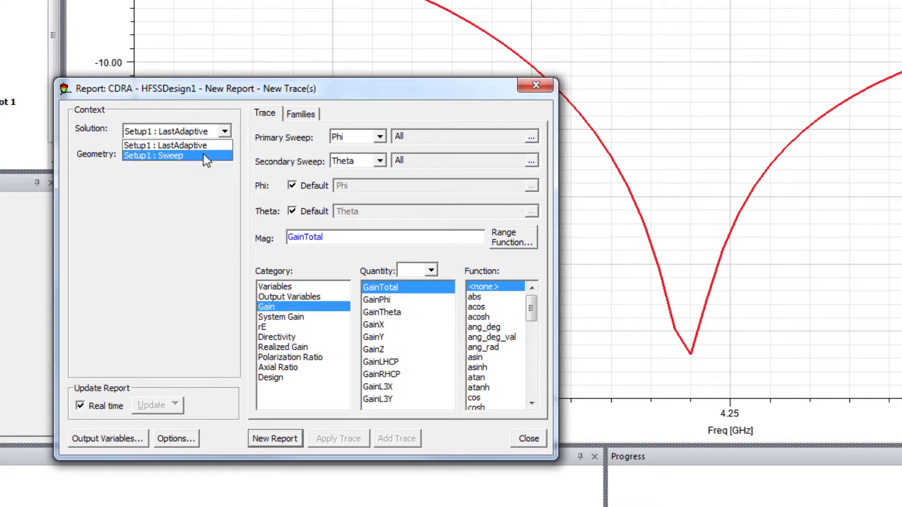
click(153, 155)
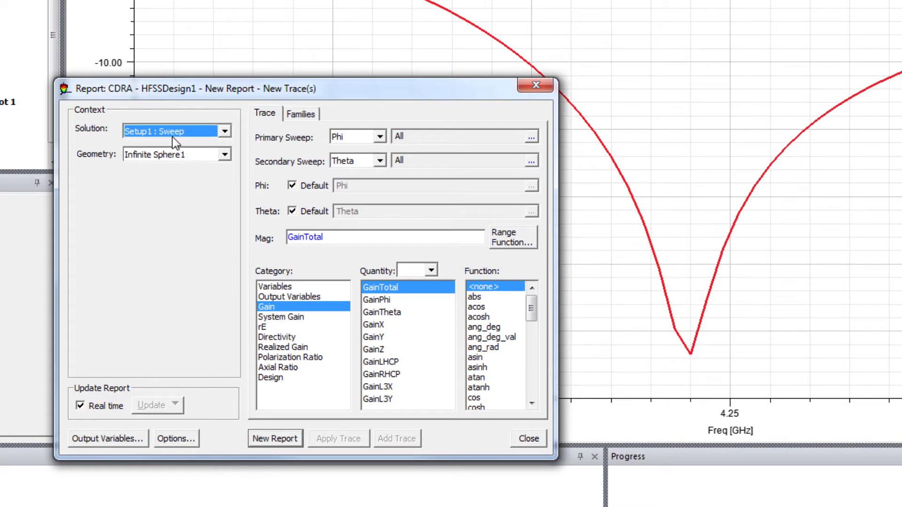
mouse_move(185, 135)
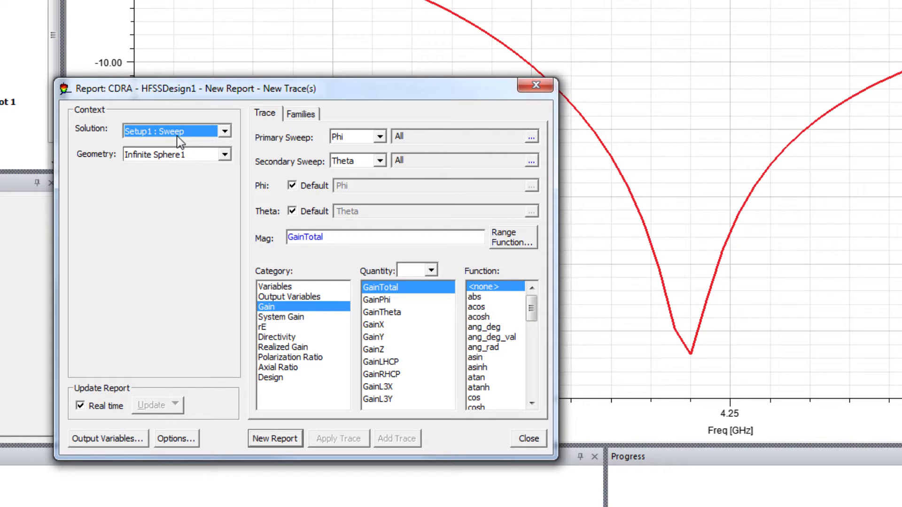
mouse_move(346, 308)
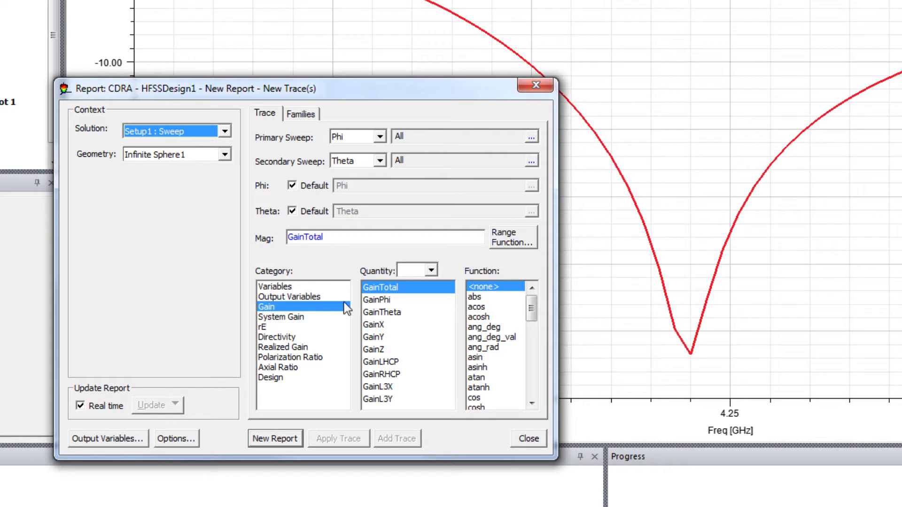
click(277, 336)
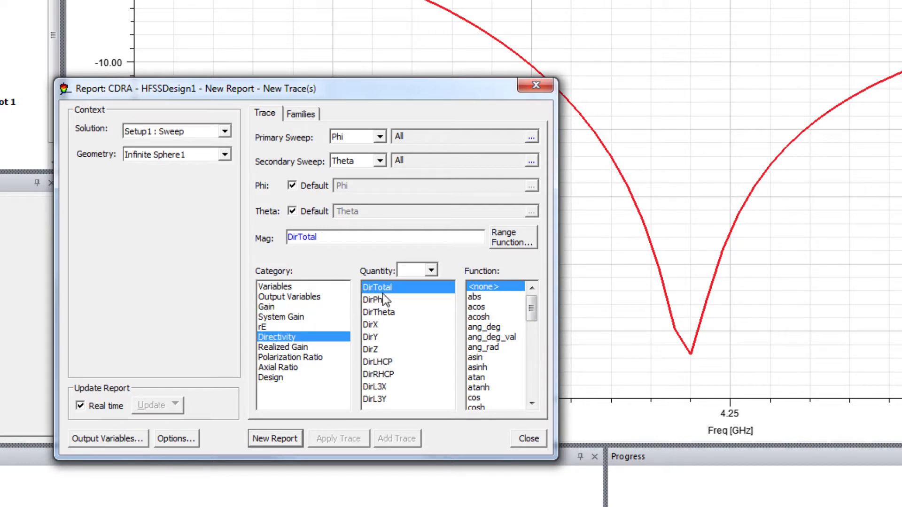
scroll(down, 3)
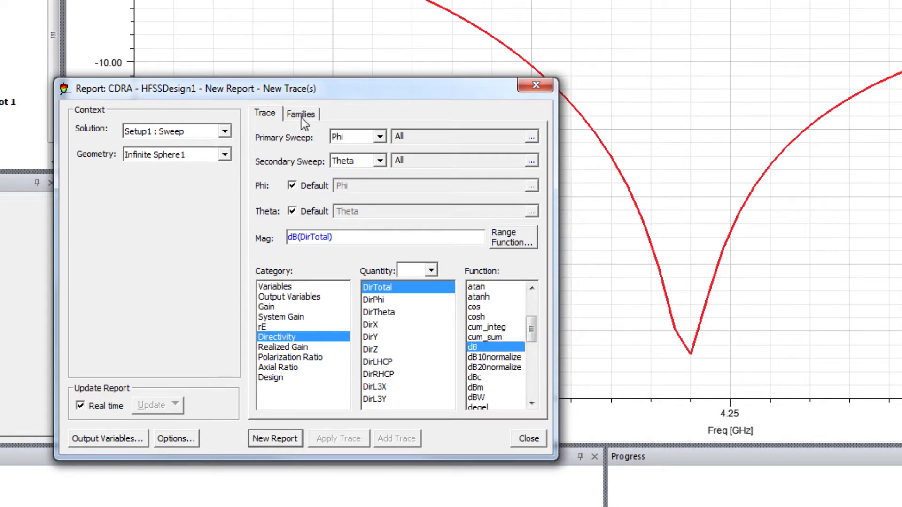
click(301, 114)
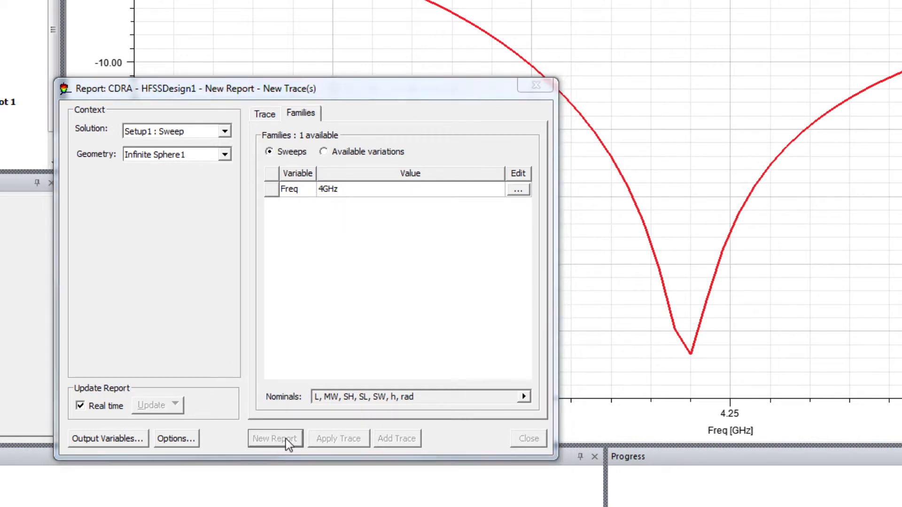
- Generate Directivity Plot 1 at 4 GHz, then a second directivity plot at 4.2GHz
click(274, 439)
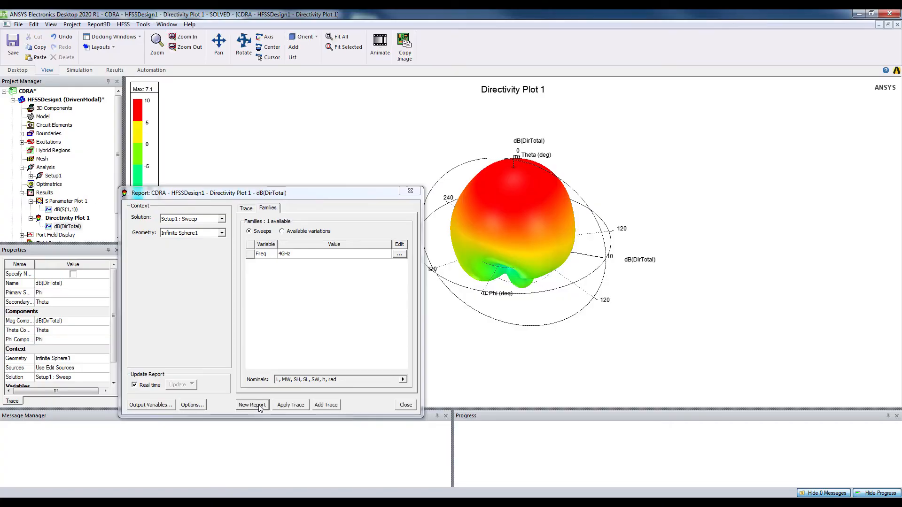
drag(276, 192, 322, 207)
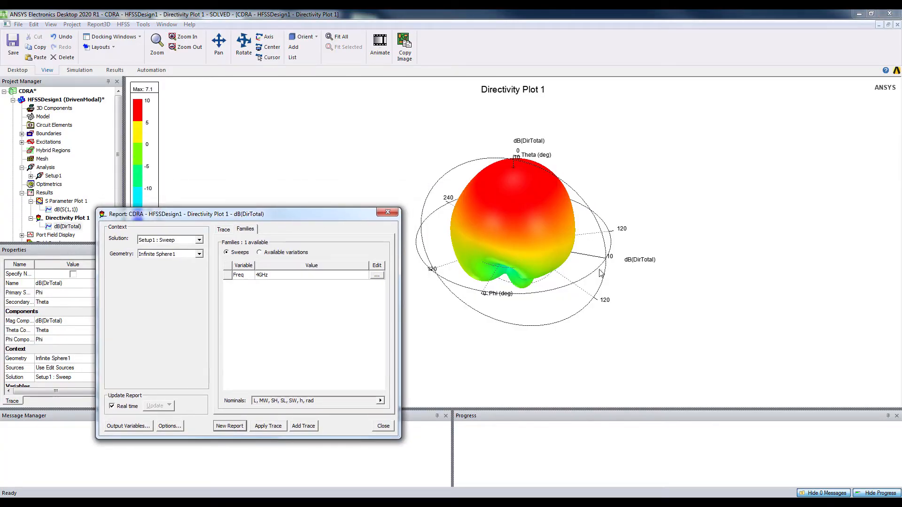
click(376, 275)
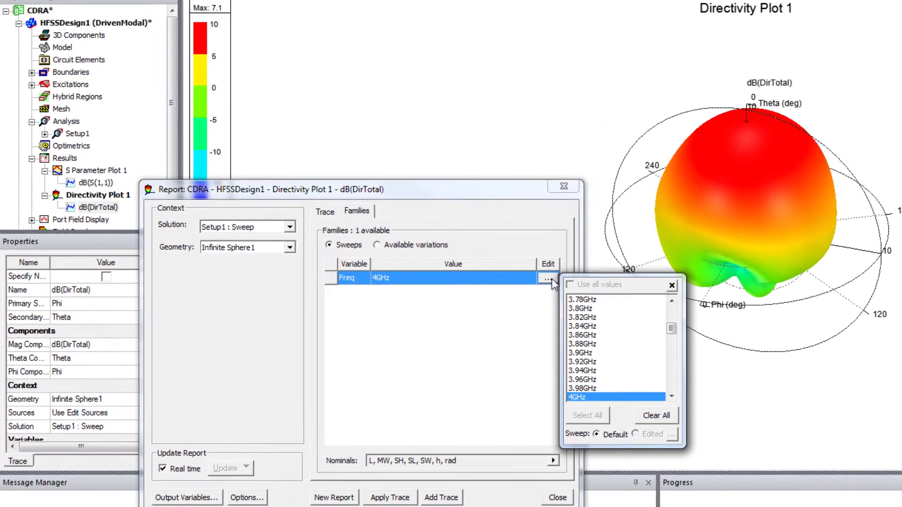
scroll(down, 3)
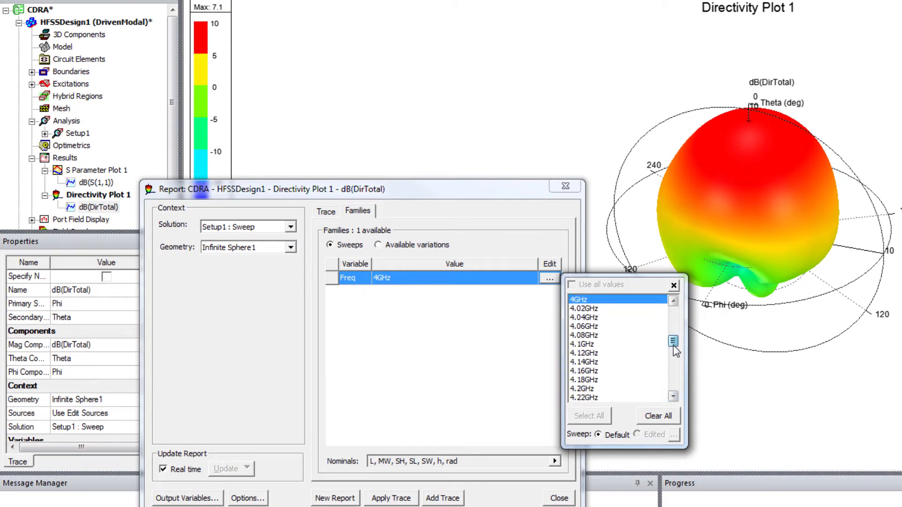
scroll(down, 3)
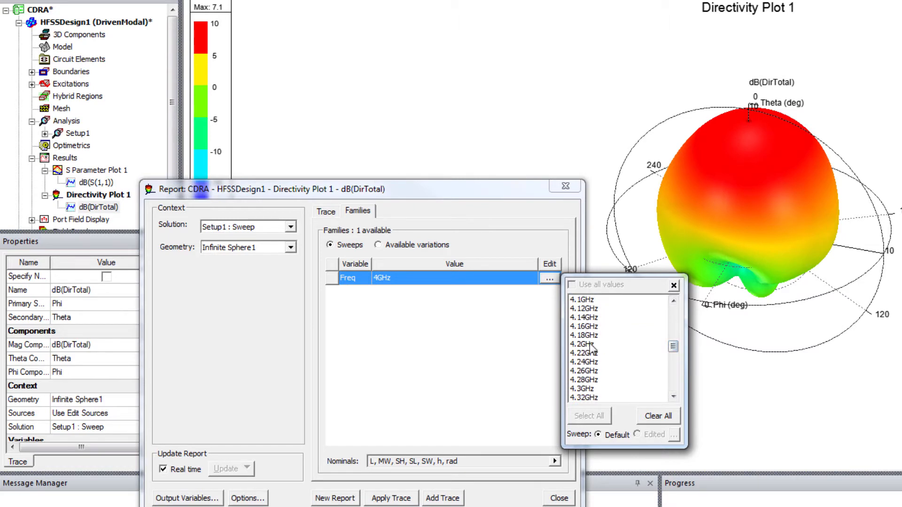
click(583, 344)
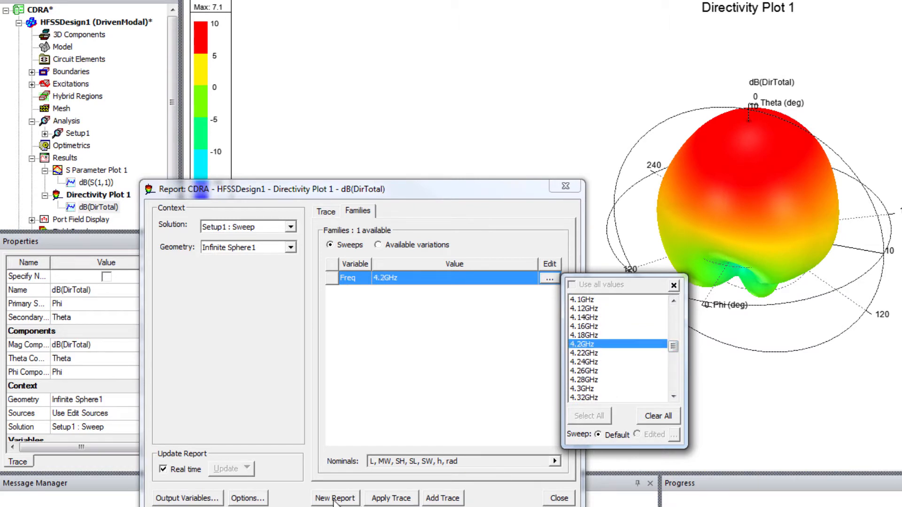
click(336, 497)
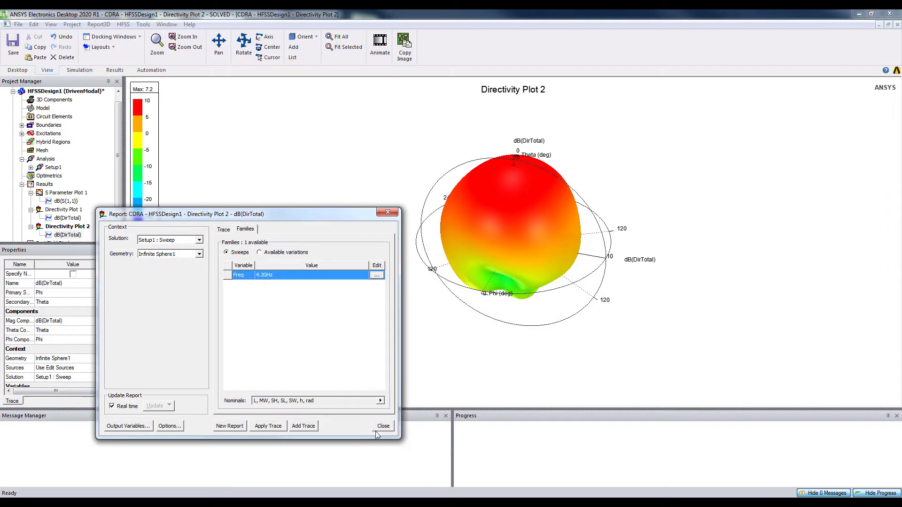
click(383, 426)
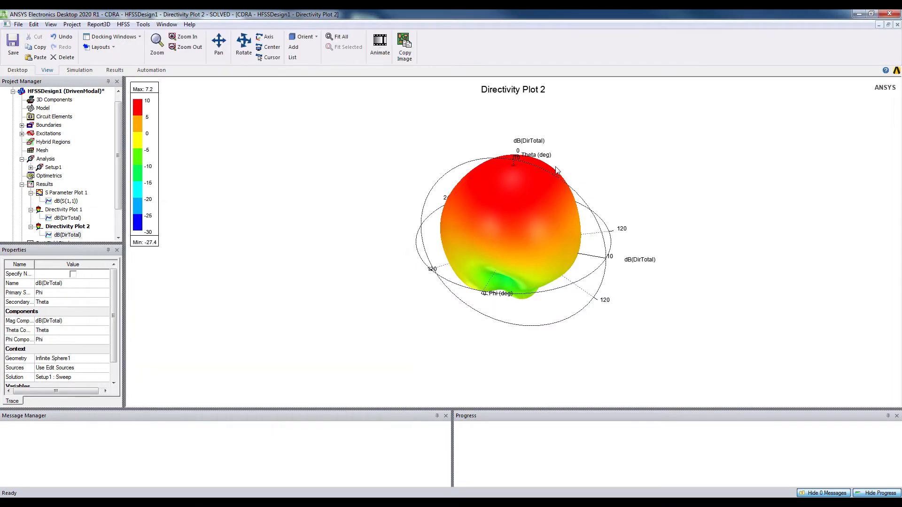
mouse_move(521, 167)
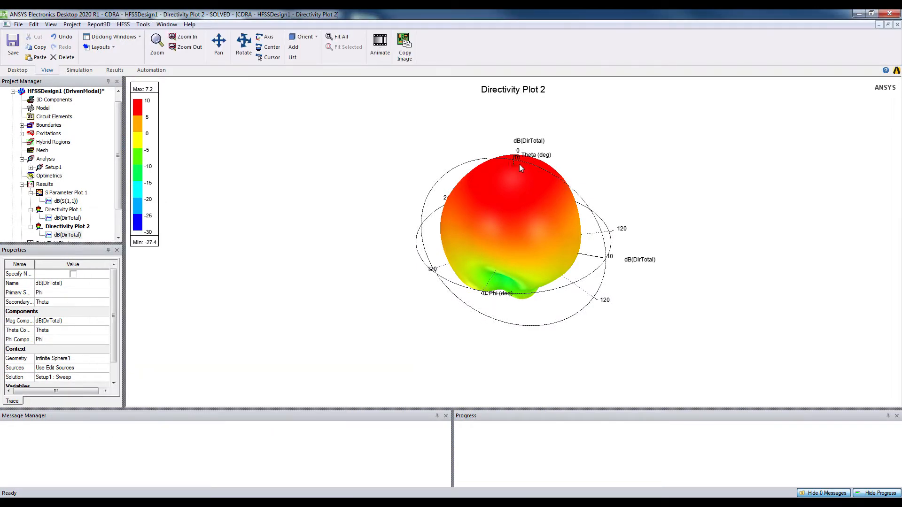
mouse_move(513, 175)
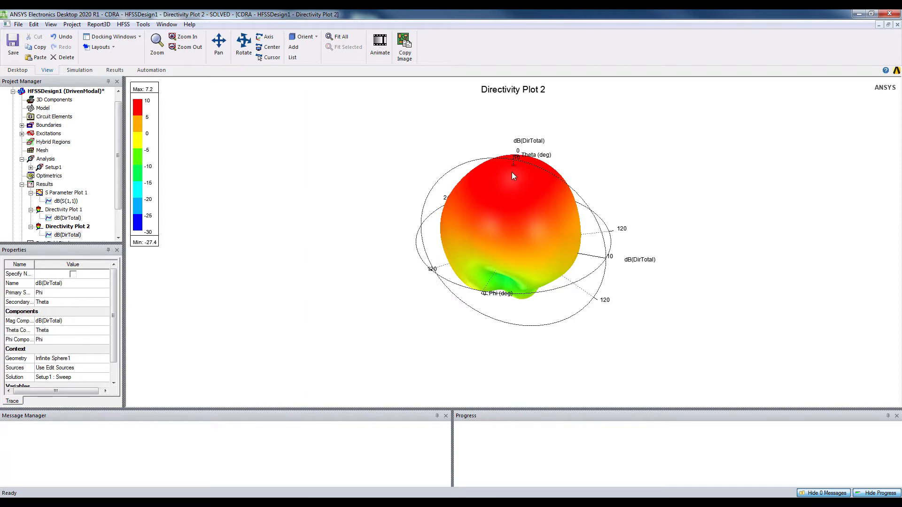
mouse_move(519, 197)
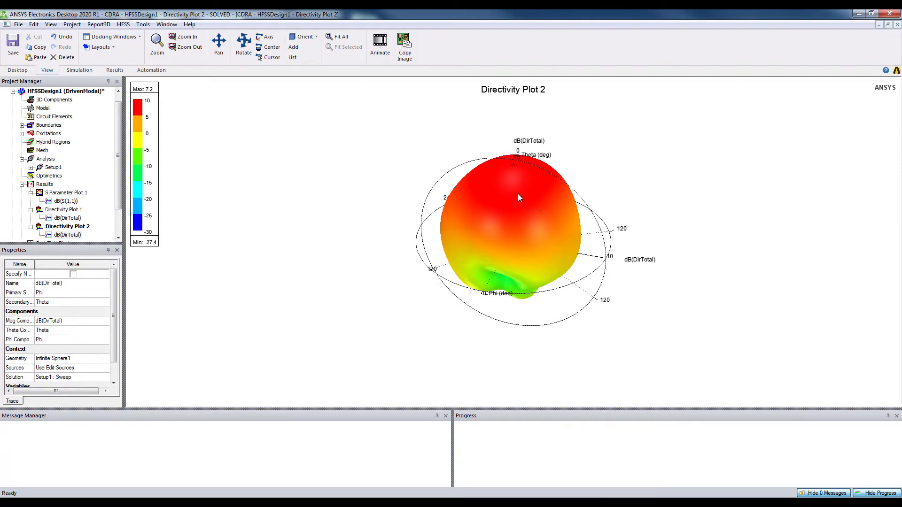
mouse_move(124, 212)
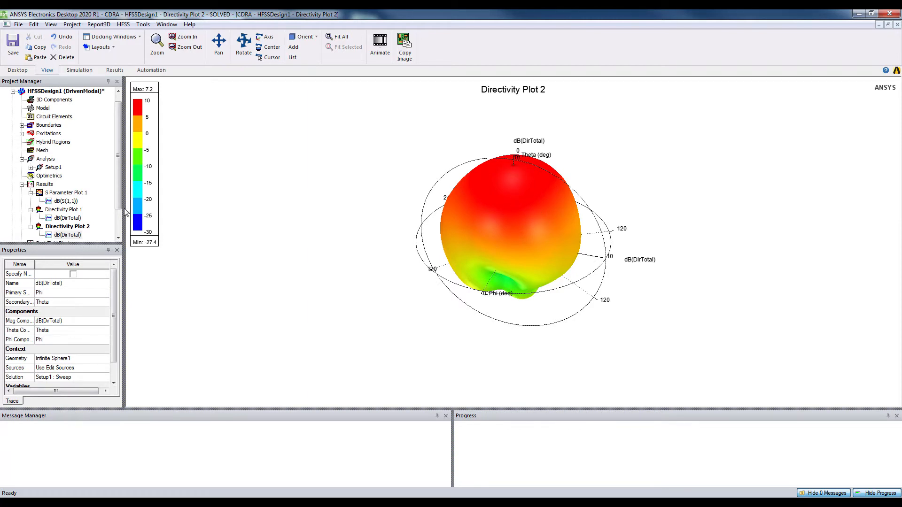
scroll(down, 3)
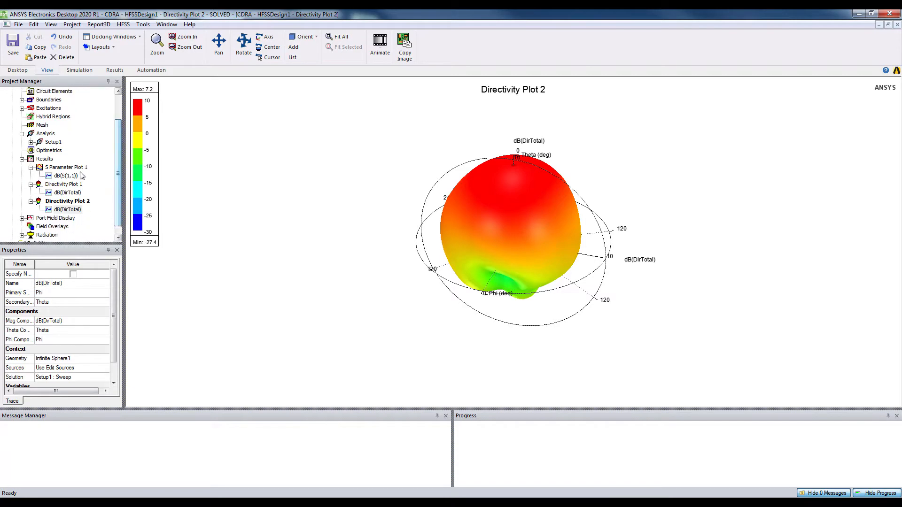
- Start a radiation pattern far-field report of dB(DirTotal) directivity
right_click(67, 234)
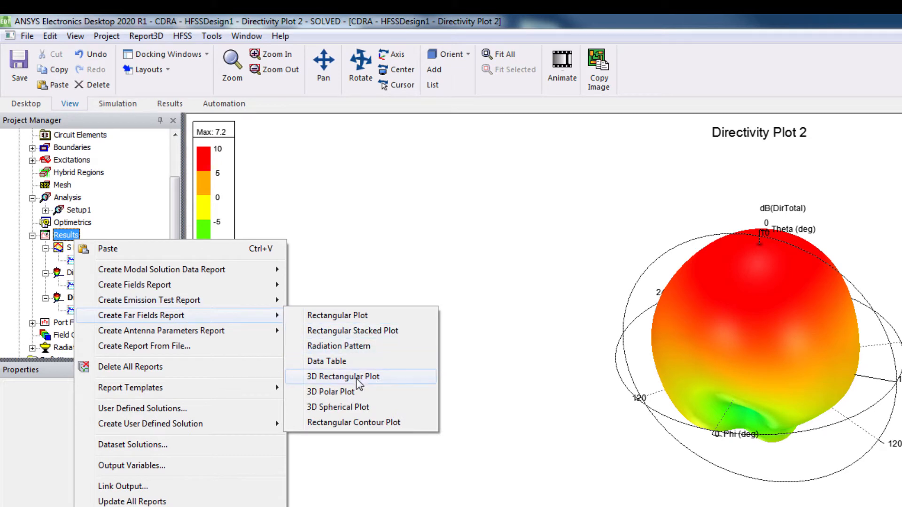
mouse_move(356, 355)
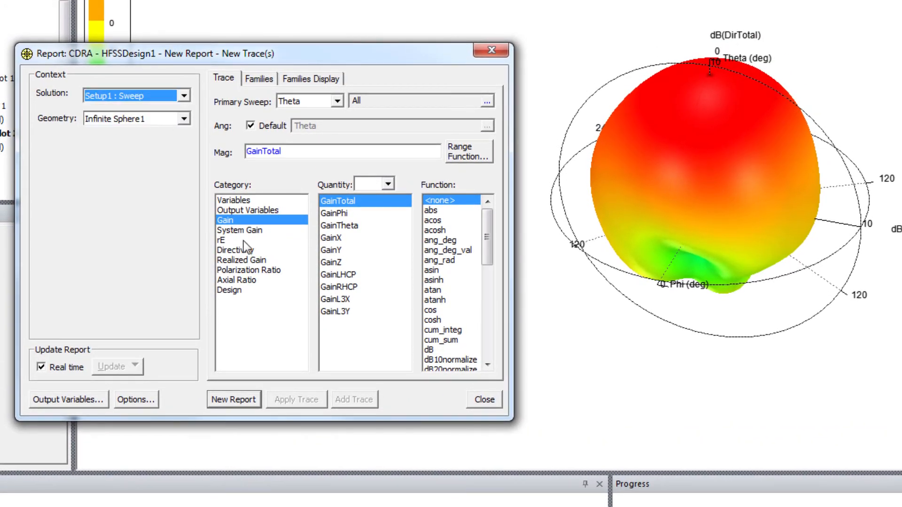
click(235, 249)
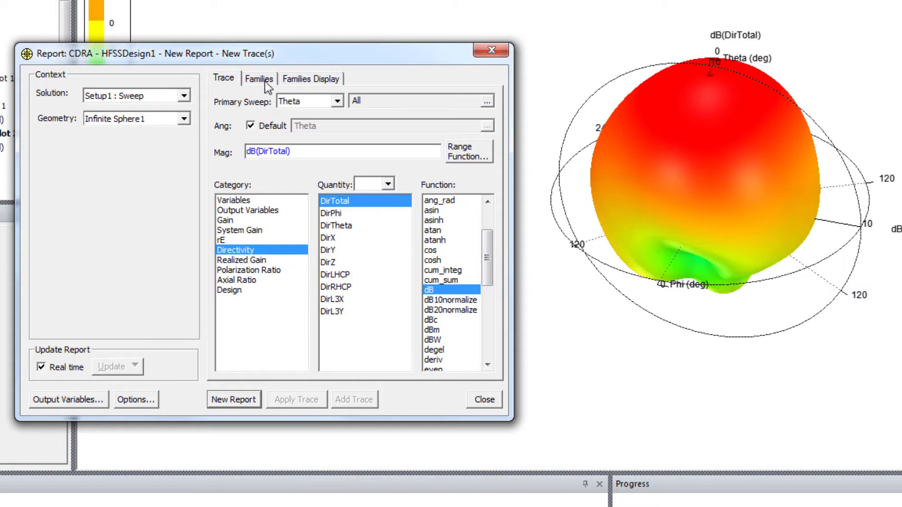
click(259, 79)
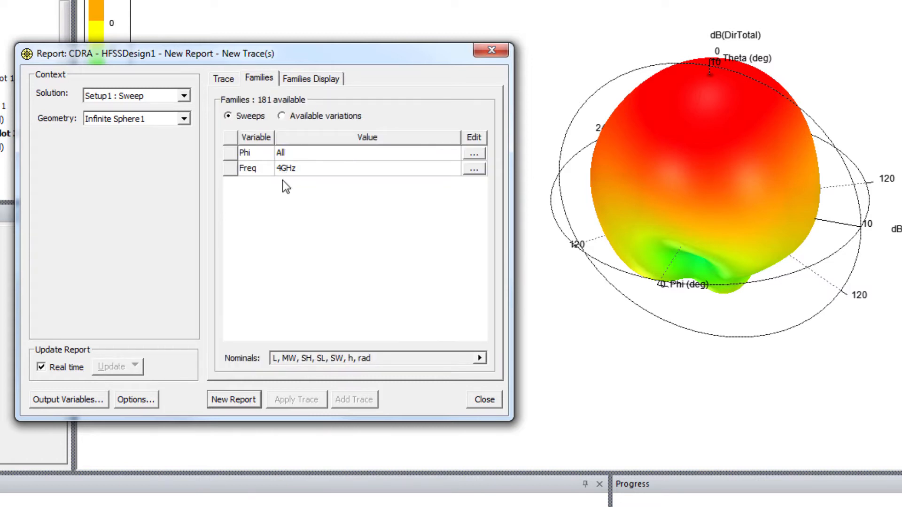
mouse_move(267, 158)
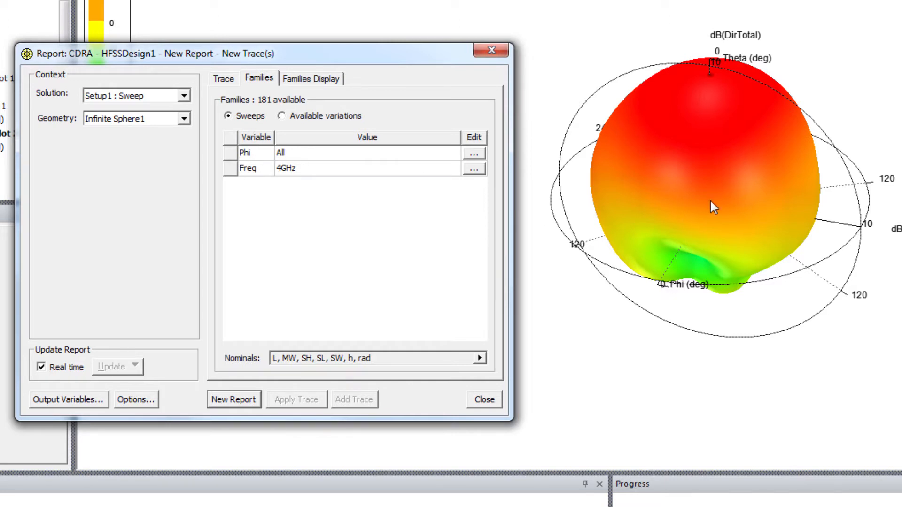
mouse_move(759, 170)
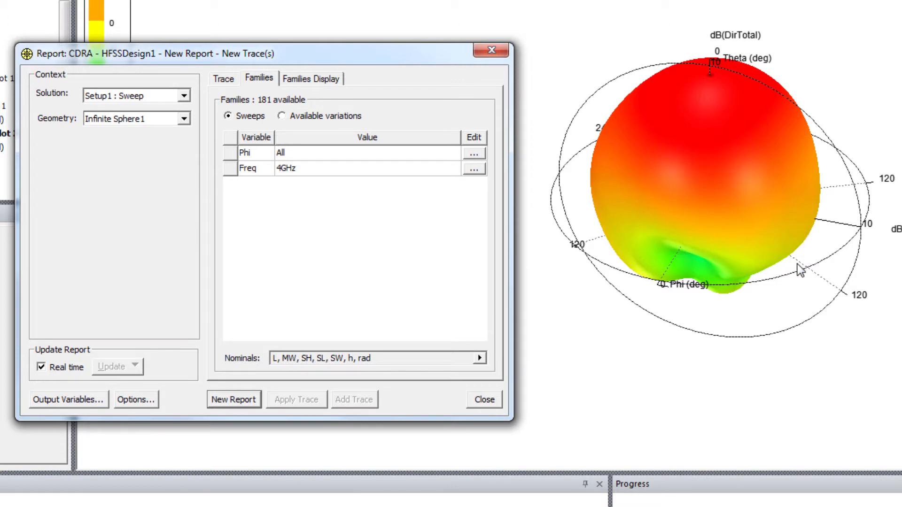
mouse_move(763, 252)
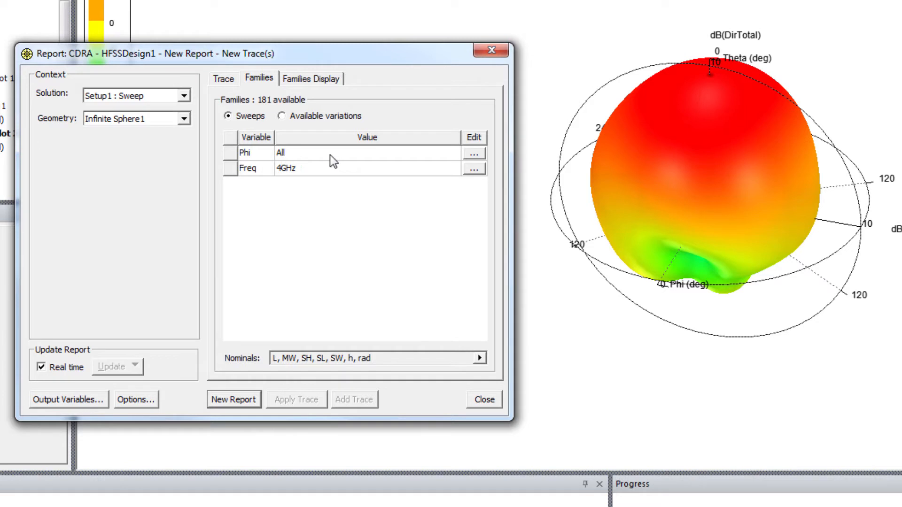
- Restrict Phi to 0deg and generate the 4 GHz Directivity Plot 3
click(473, 153)
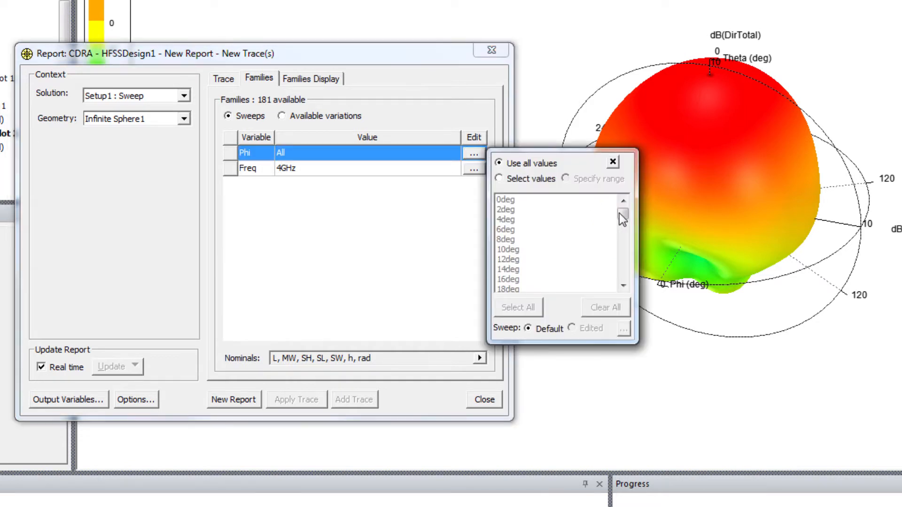
click(499, 179)
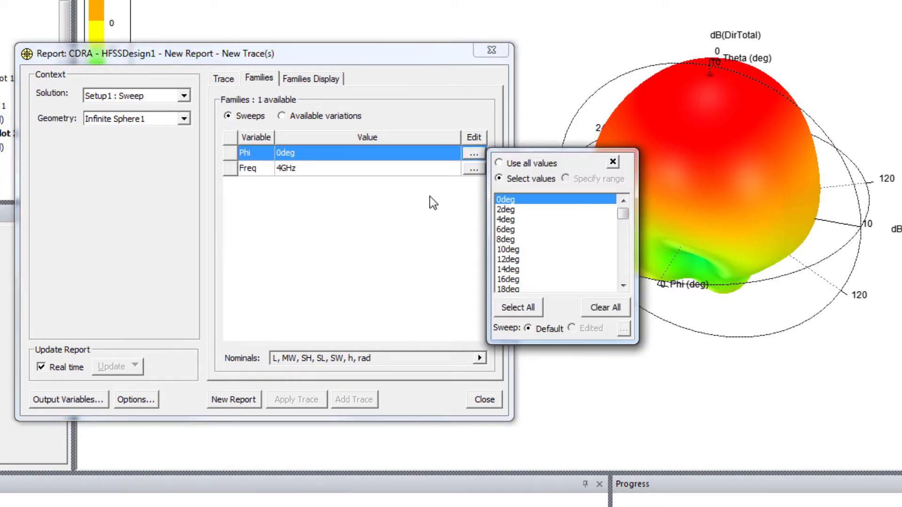
click(611, 161)
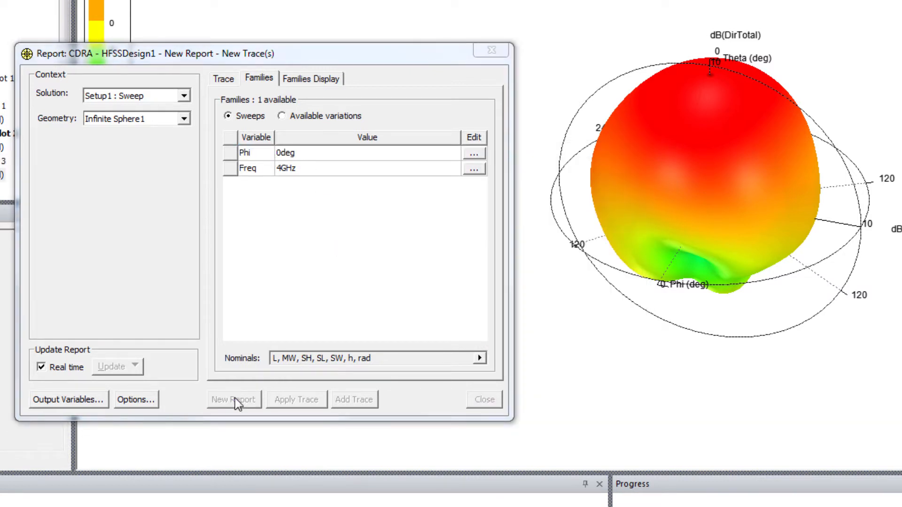
click(233, 399)
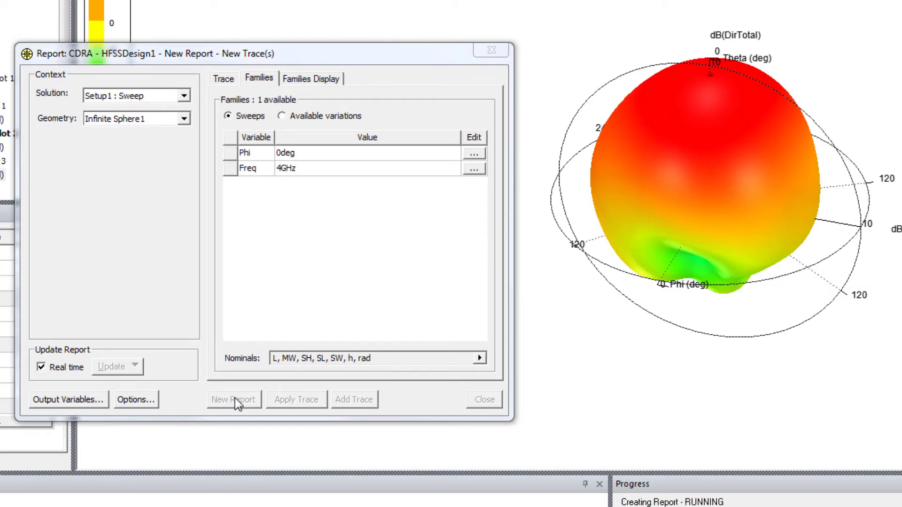
click(233, 399)
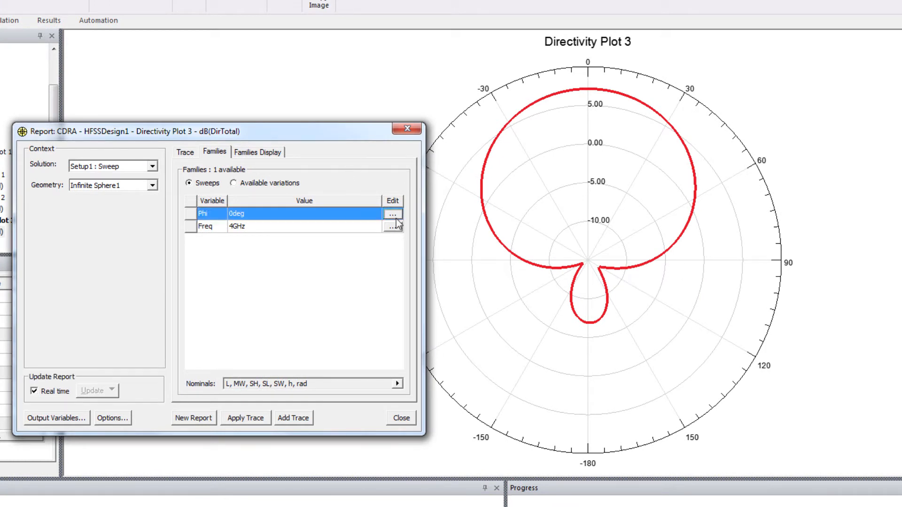
- Add a Phi 90deg dB(DirTotal) trace to Directivity Plot 3 and close the dialog
click(393, 214)
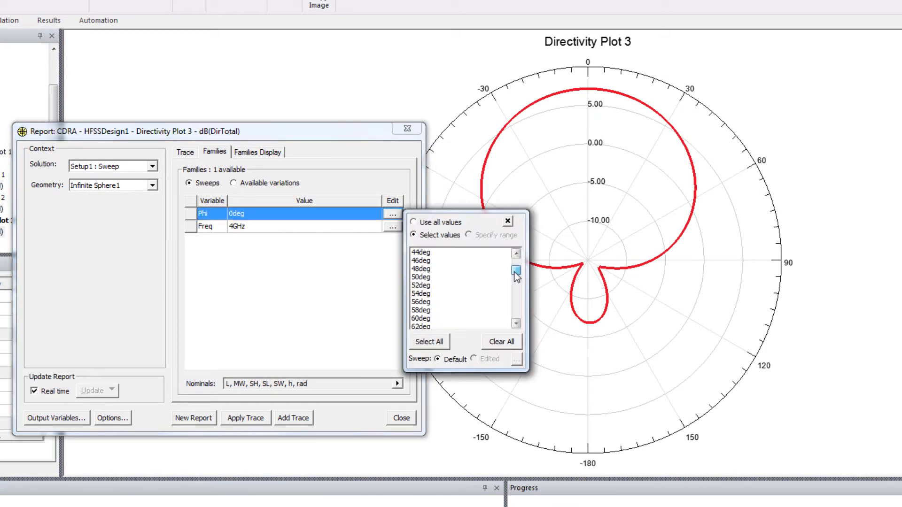
drag(515, 271, 515, 284)
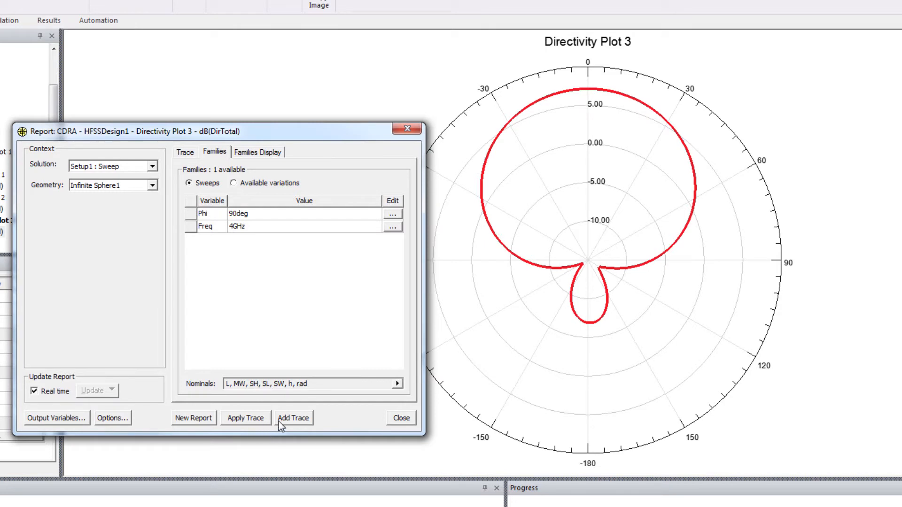
click(293, 418)
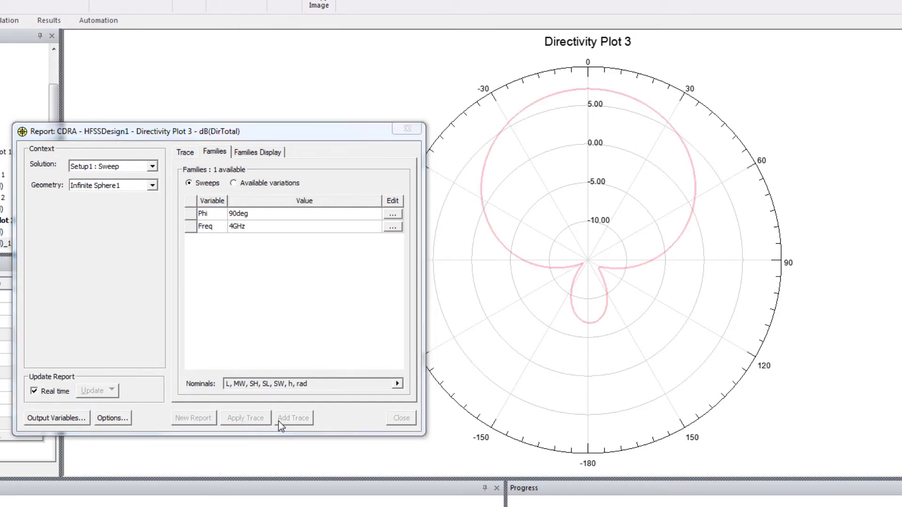
click(293, 418)
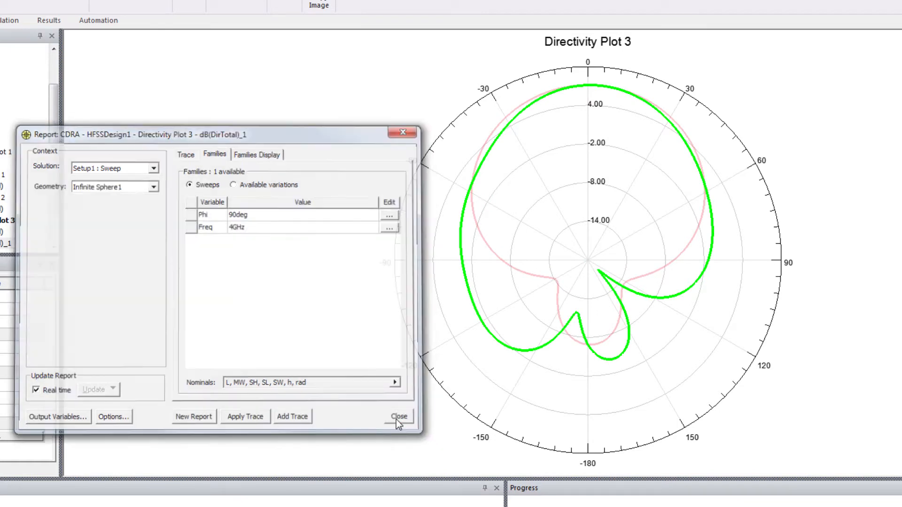
click(399, 416)
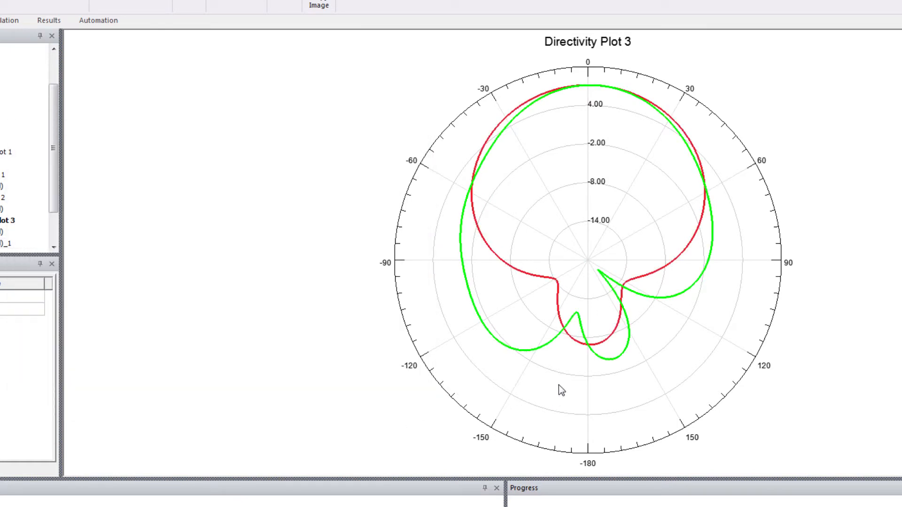
mouse_move(581, 171)
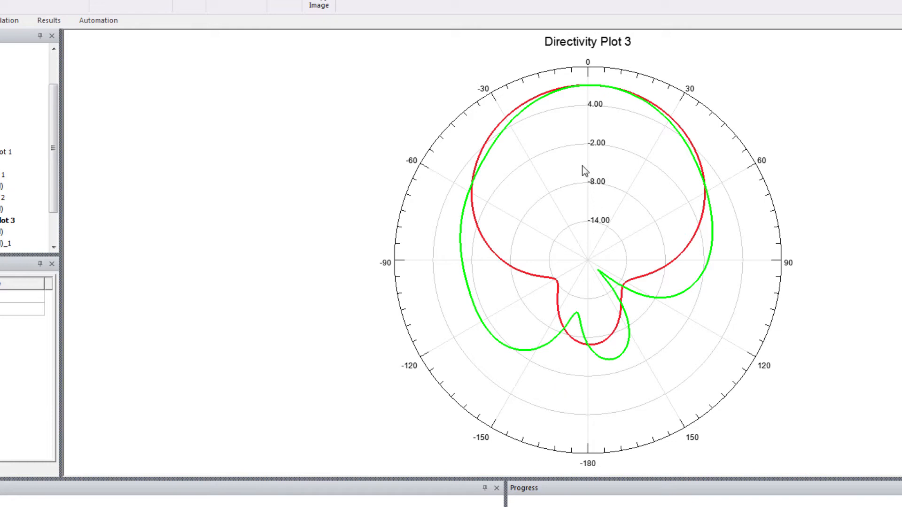
- Rescale the polar plot's radial axis to -10 to 10 dB in 2 dB steps
right_click(584, 170)
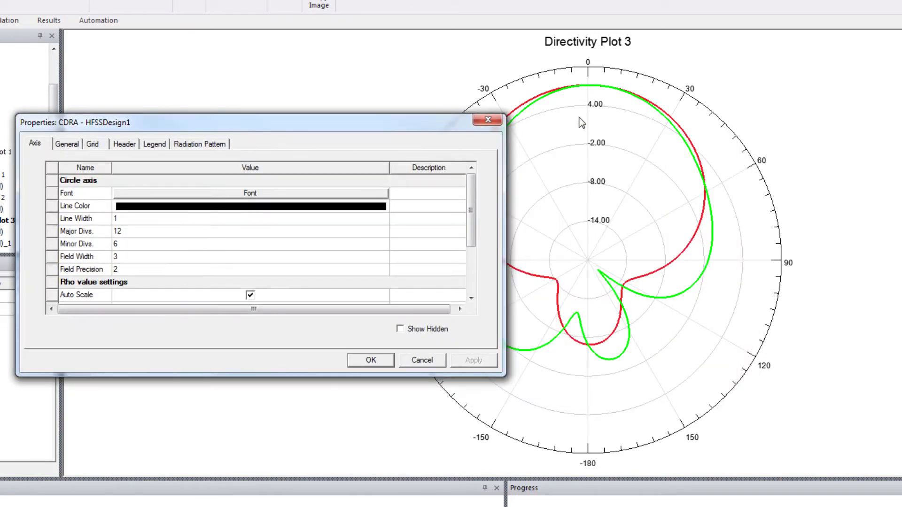
mouse_move(598, 96)
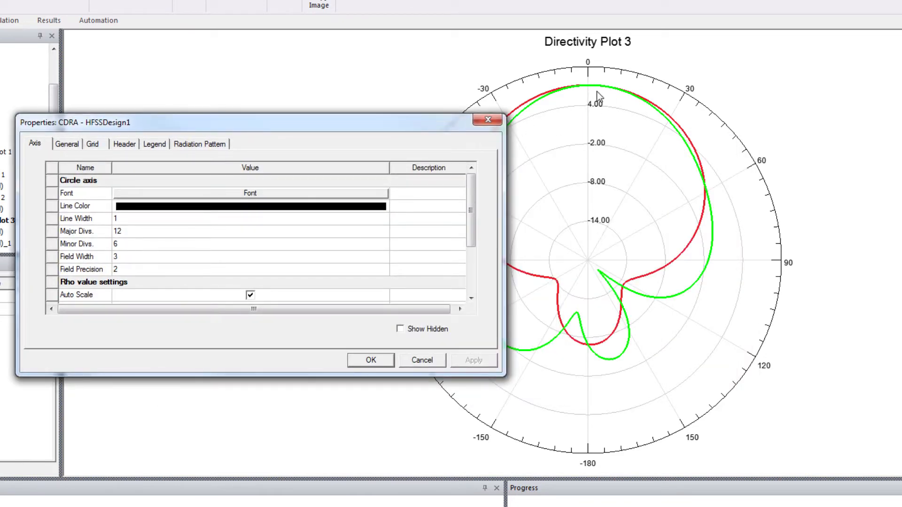
mouse_move(206, 372)
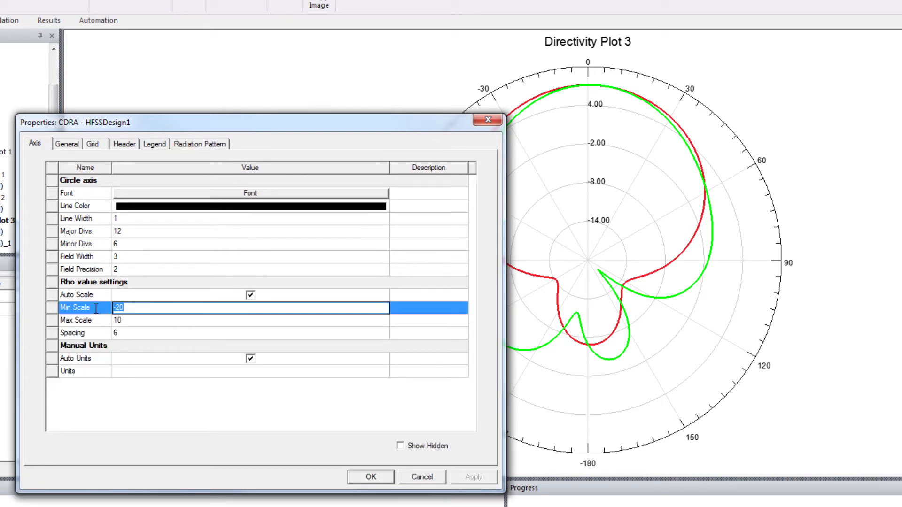
text(-10)
click(249, 333)
text(2)
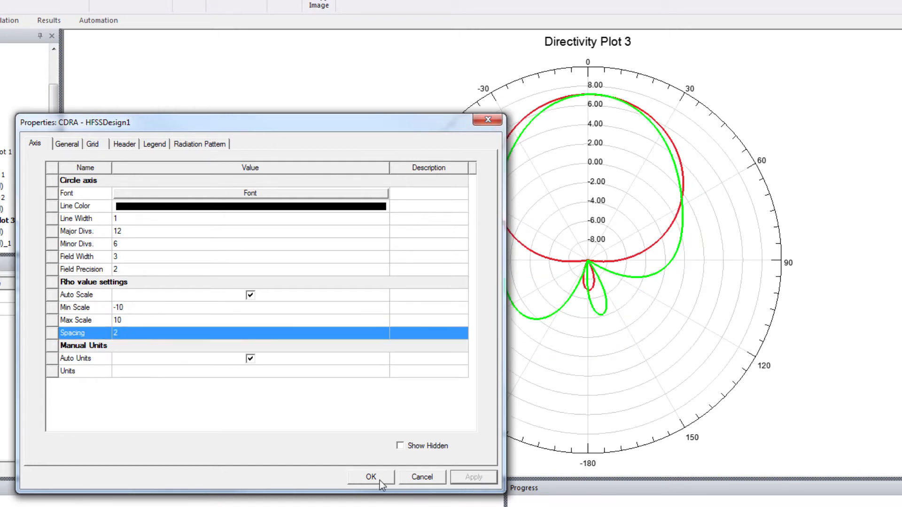
click(371, 477)
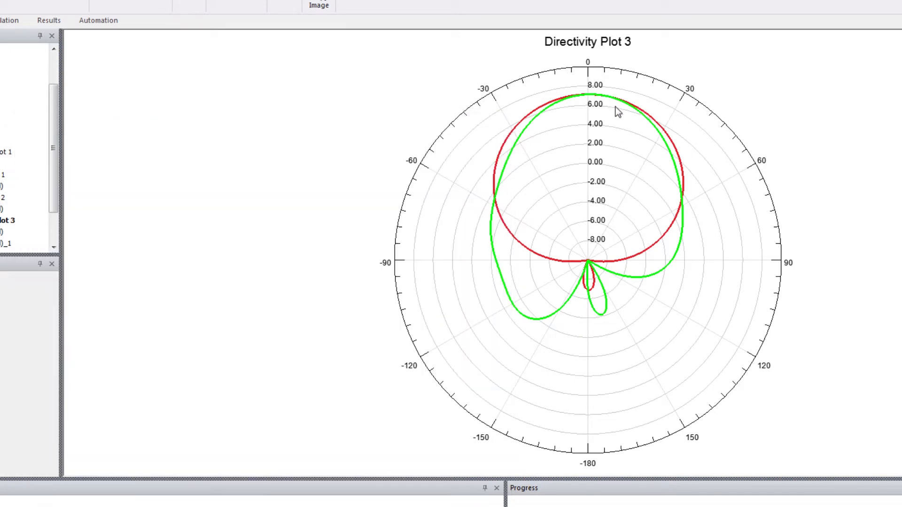
mouse_move(579, 104)
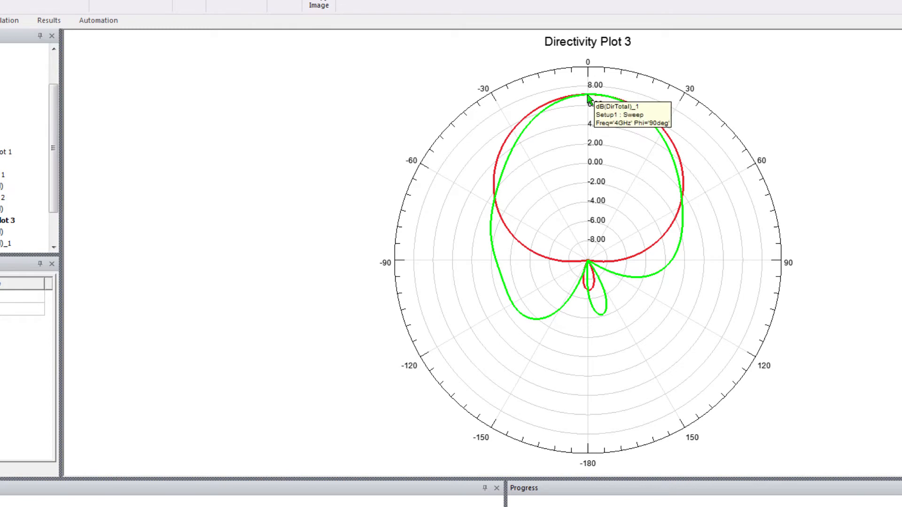
mouse_move(679, 104)
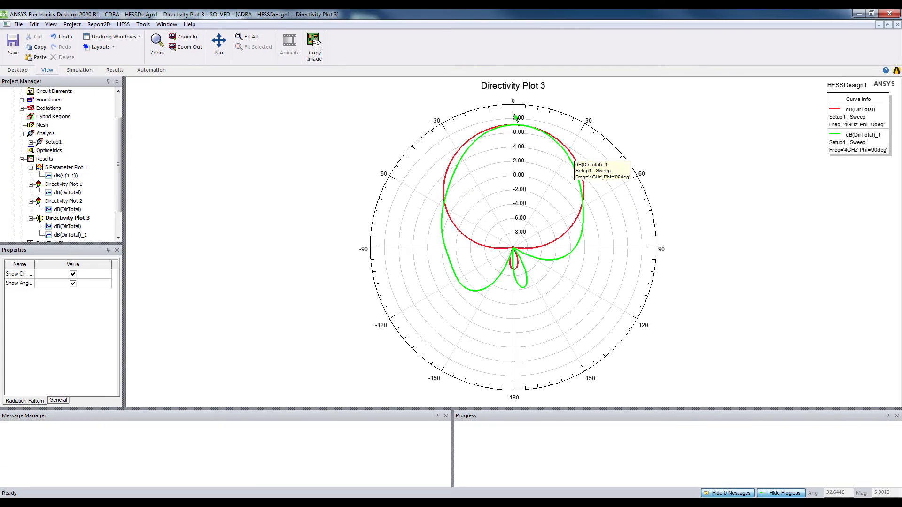
mouse_move(493, 273)
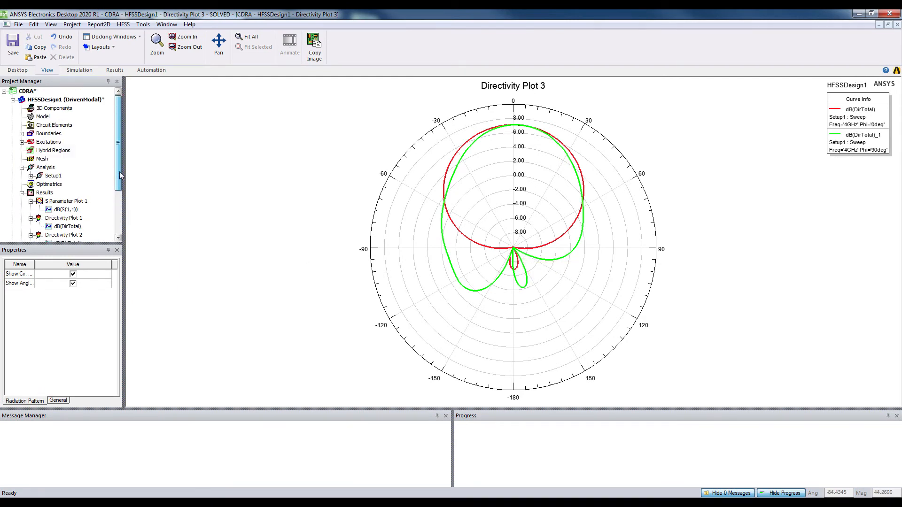
- Open HFSSDesign1's 3D model and select the CDRA alumina ceramic solid
click(53, 100)
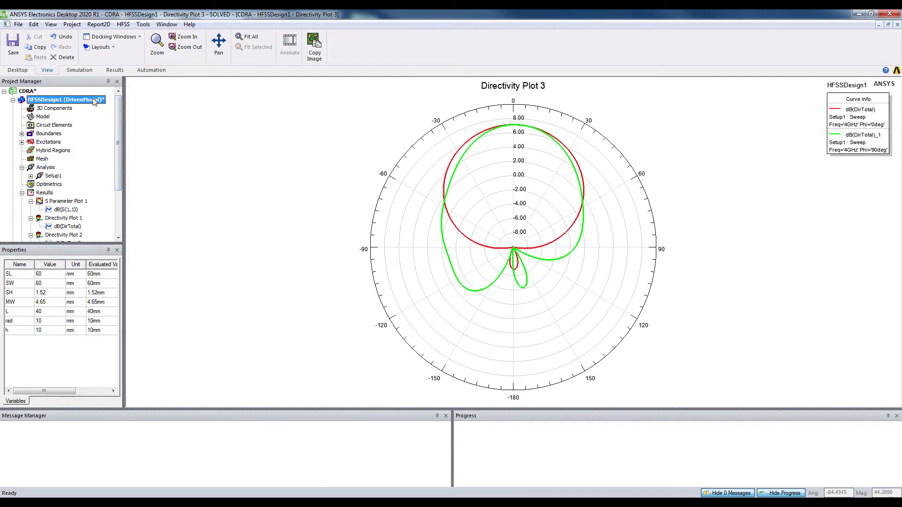
mouse_move(437, 242)
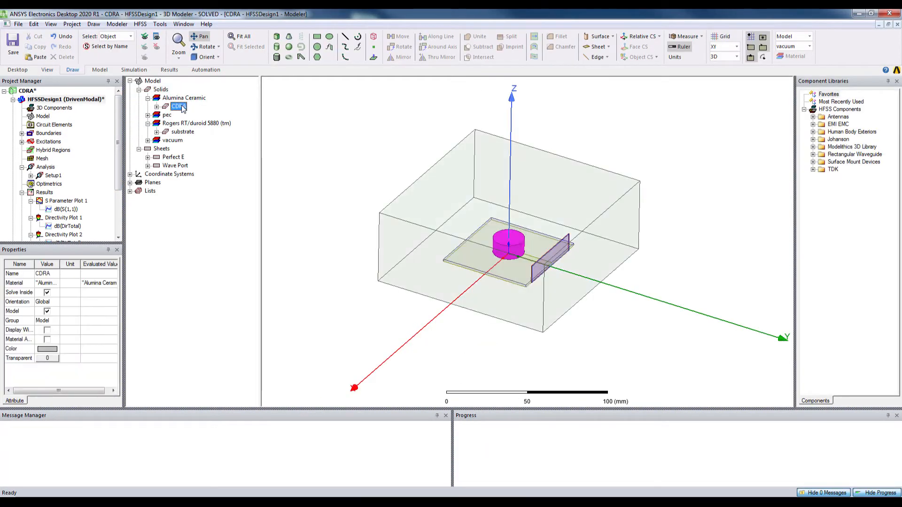
click(178, 107)
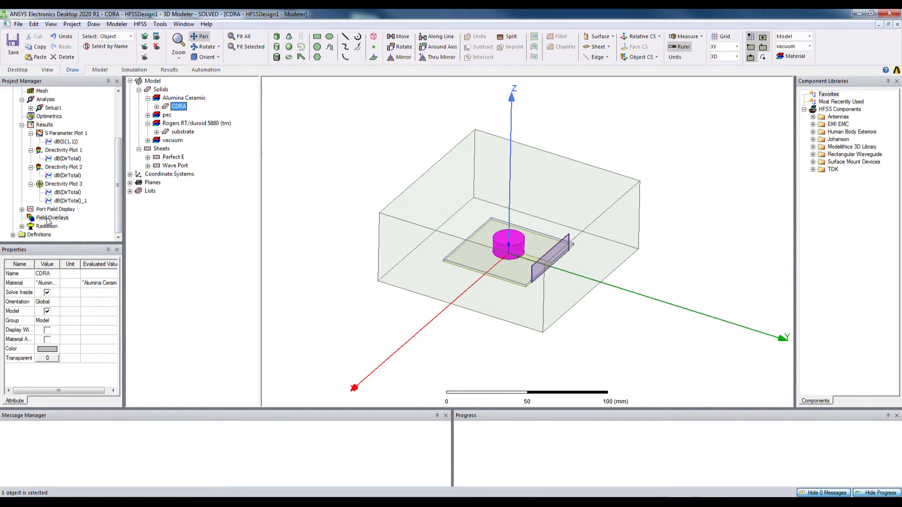
- Start a Vector_E field overlay using the Setup1 : Sweep solution
right_click(51, 217)
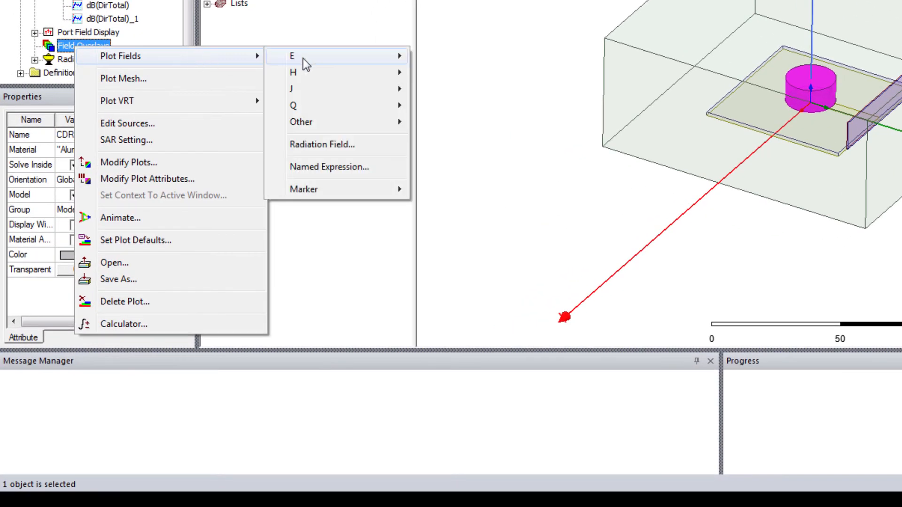
mouse_move(302, 59)
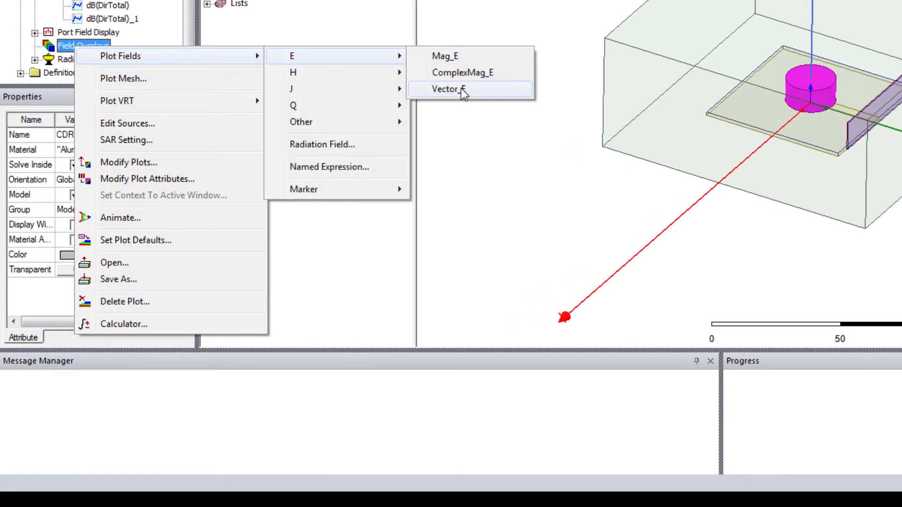
click(462, 88)
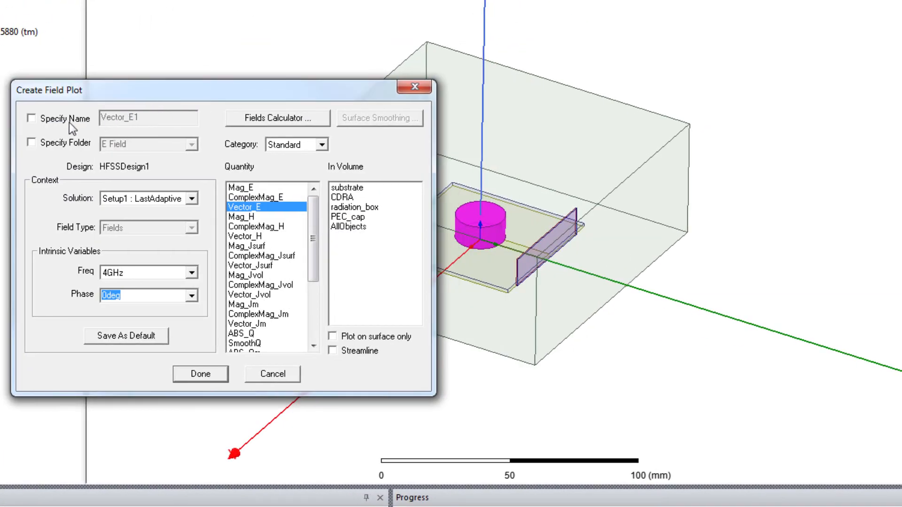
click(191, 198)
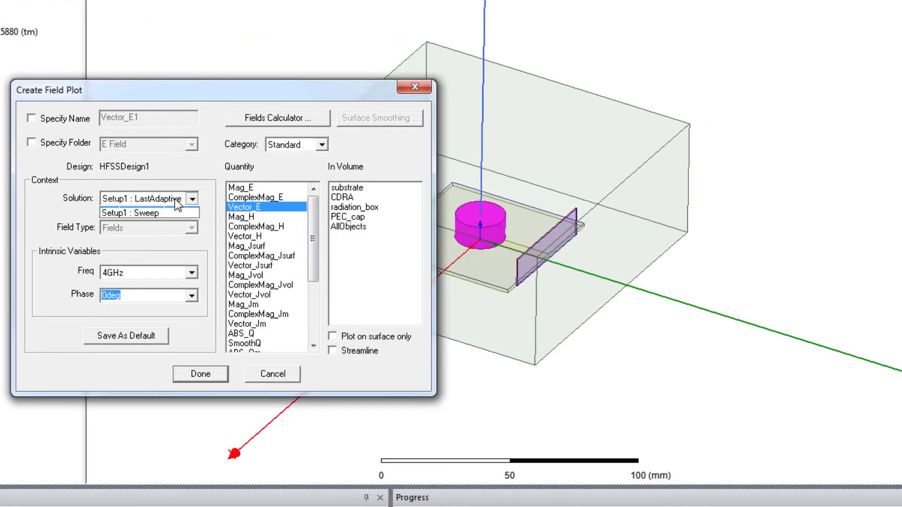
click(143, 212)
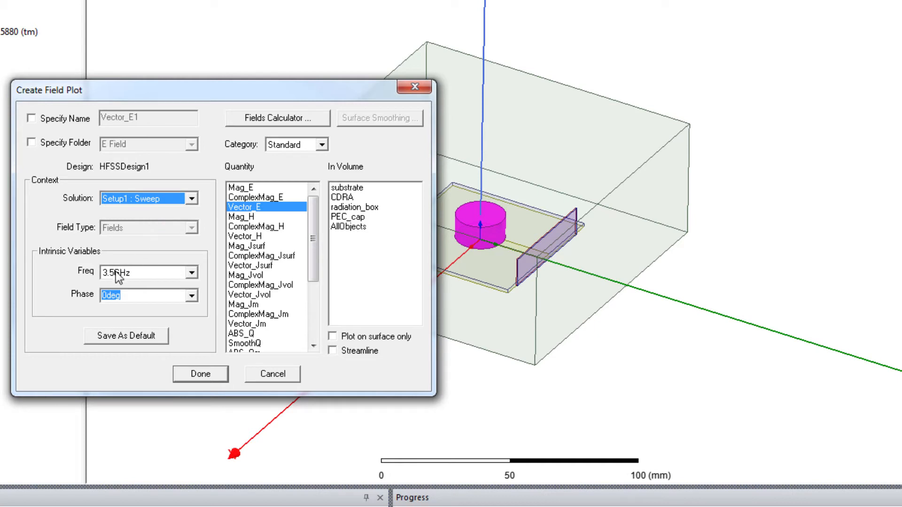
mouse_move(190, 273)
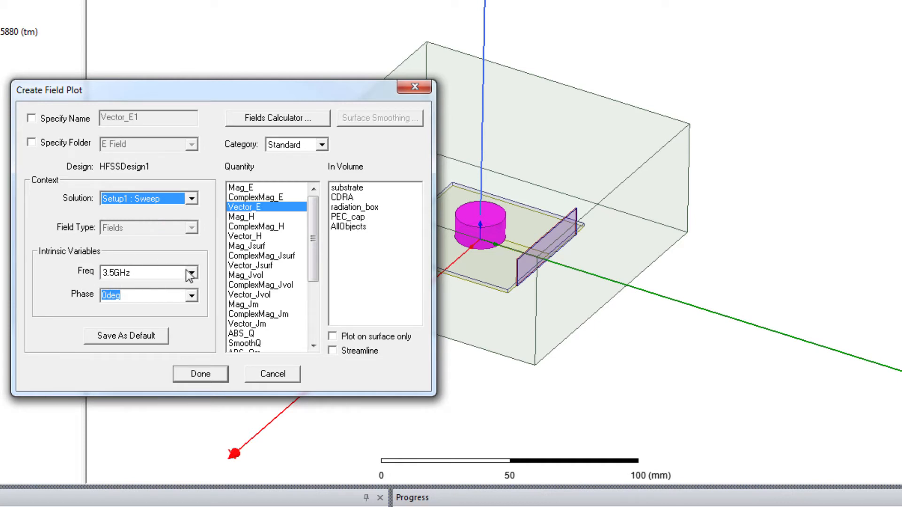
- Set frequency to 4.2GHz, restrict to the CDRA volume, and create the plot
click(191, 273)
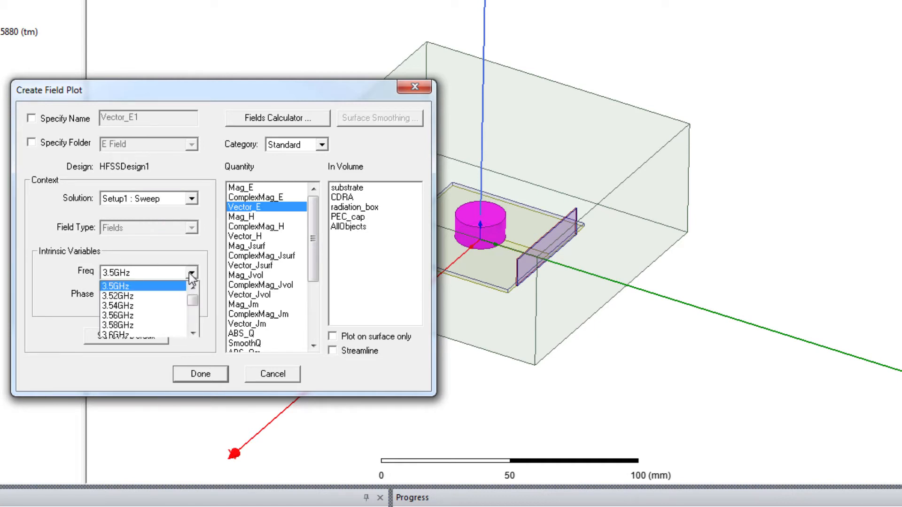
scroll(down, 3)
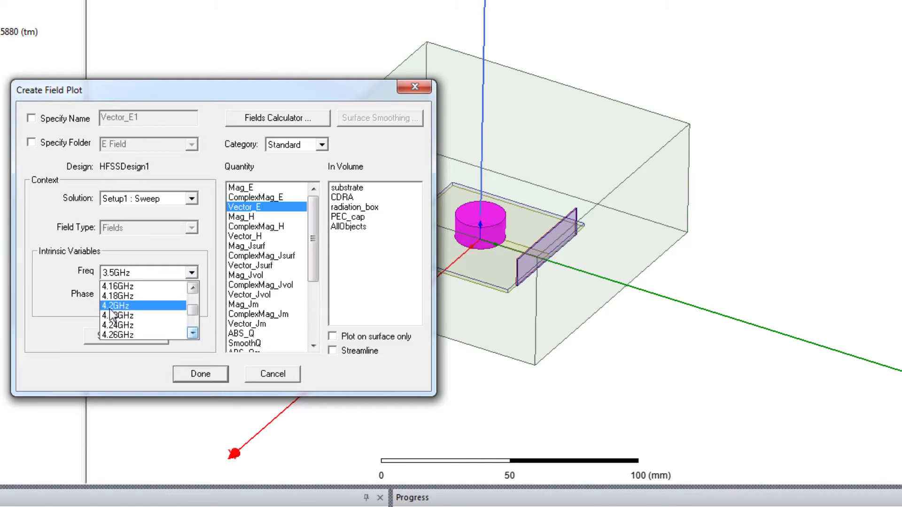
click(116, 305)
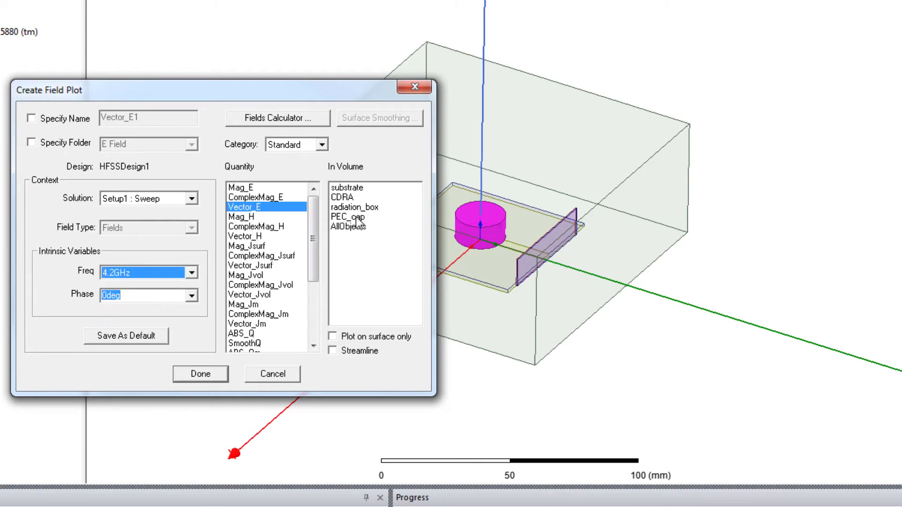
mouse_move(353, 208)
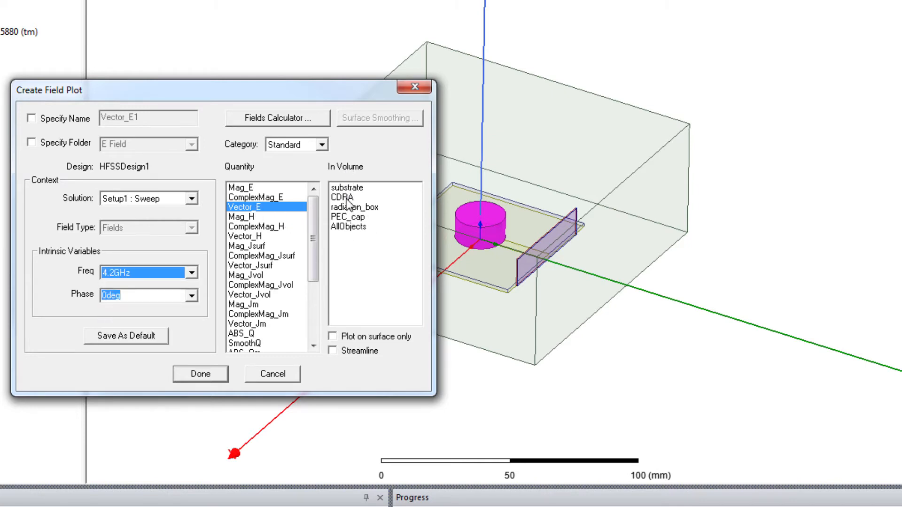
click(342, 197)
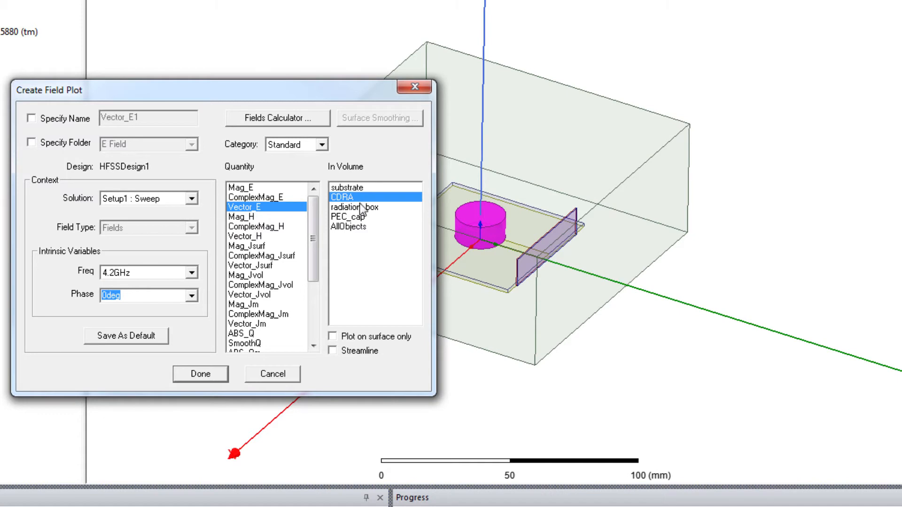
click(200, 374)
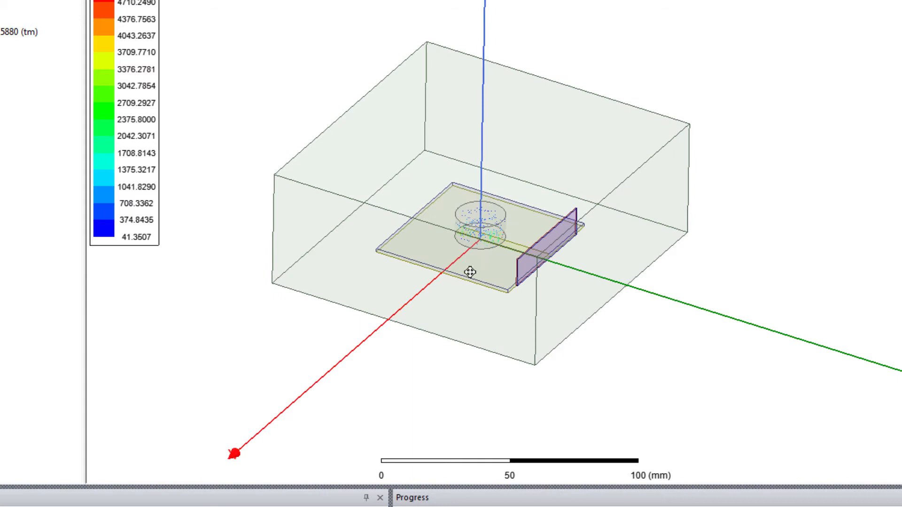
- Orbit the view to look down on the E-field vectors in the resonator
drag(469, 272, 556, 224)
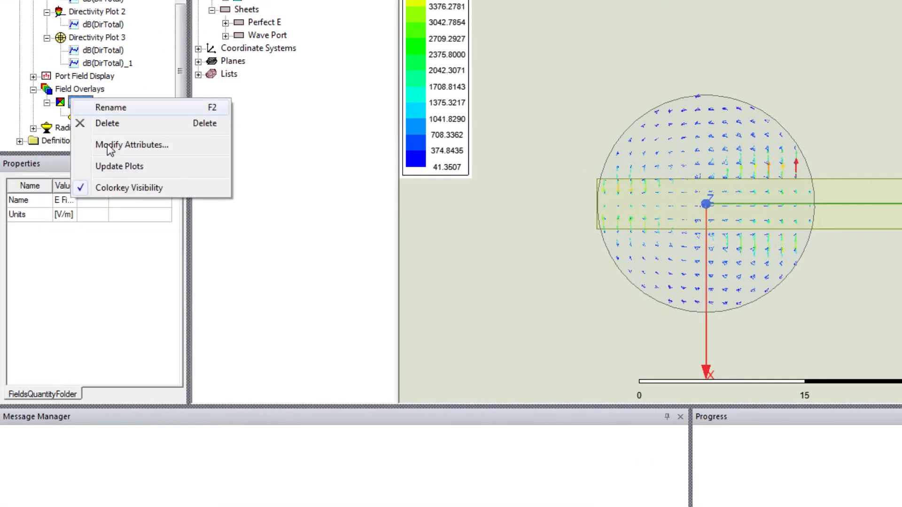
- Set the E-field plot's colour scale to user-defined limits with a maximum of 1000
click(131, 145)
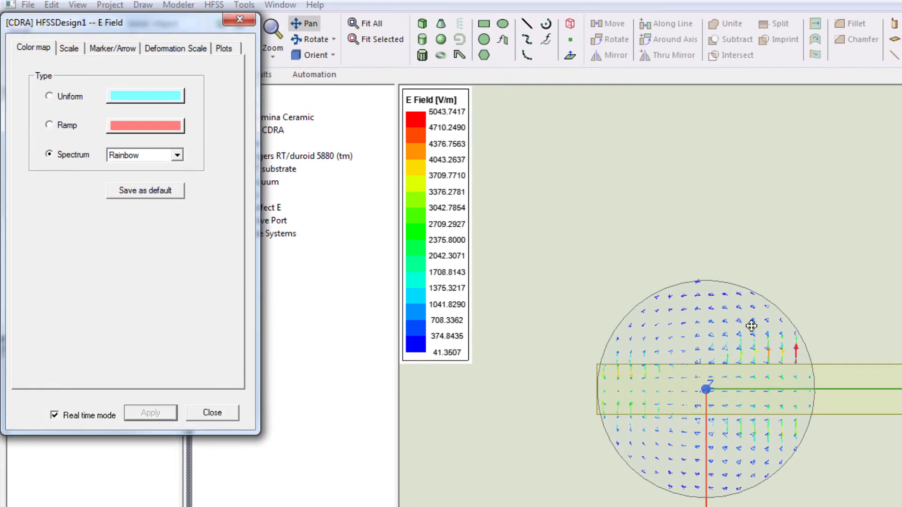
click(62, 48)
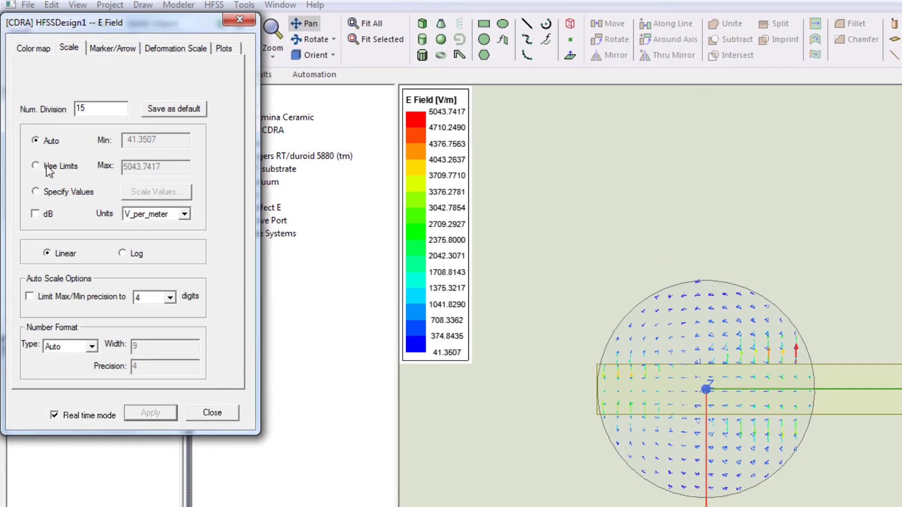
click(36, 167)
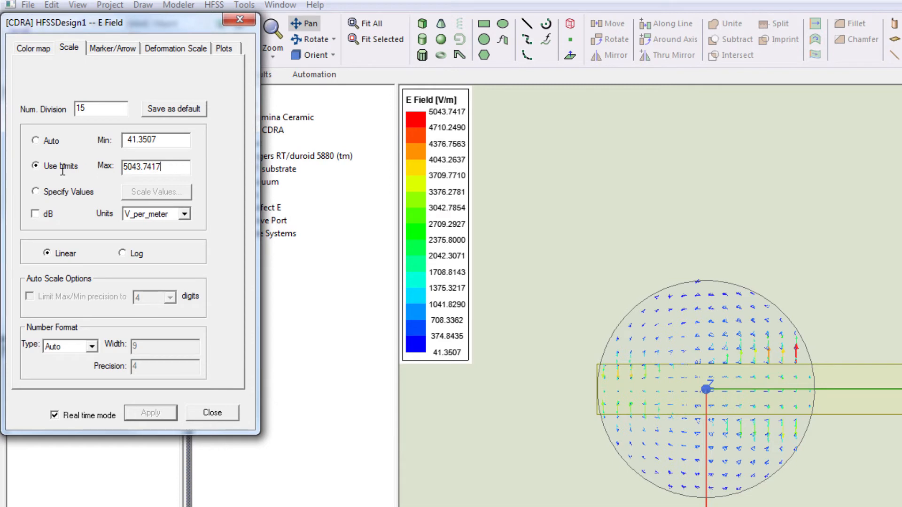
text(1000)
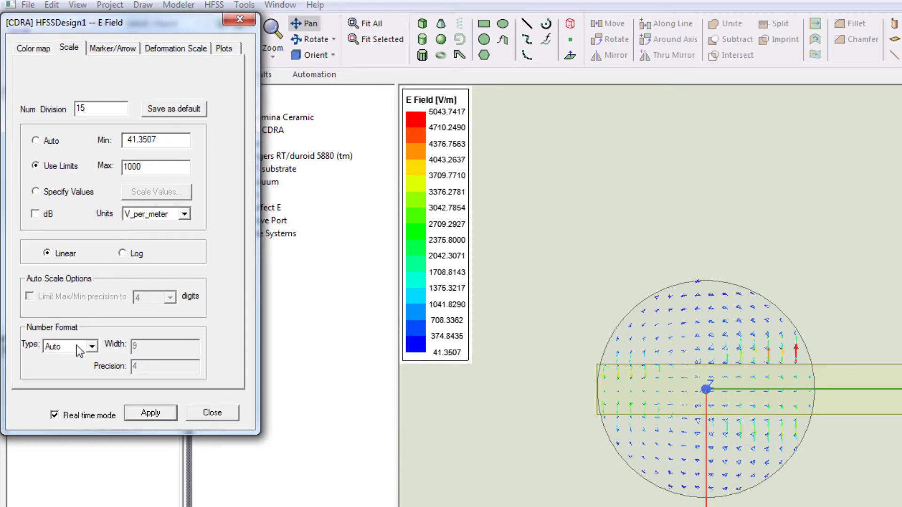
- Make the E-field arrows uniform without tails, adjust maximum vector spacing, and apply
click(113, 48)
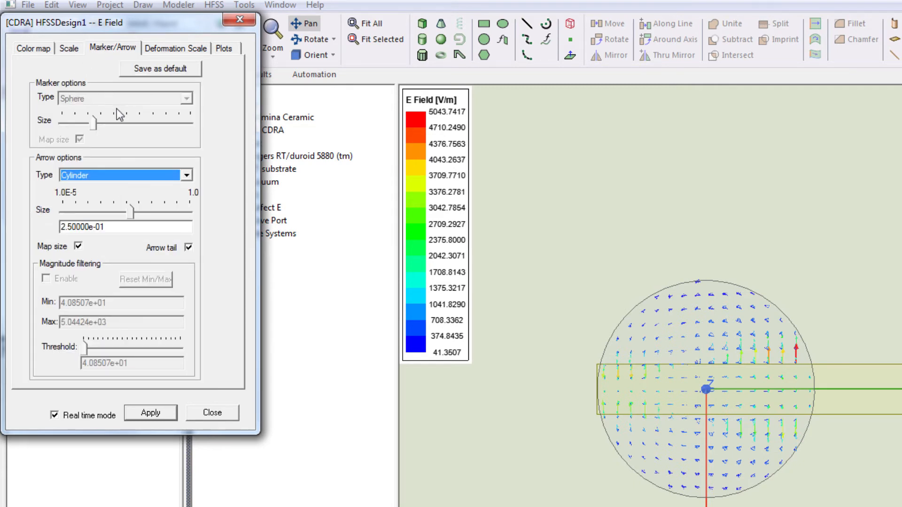
mouse_move(143, 251)
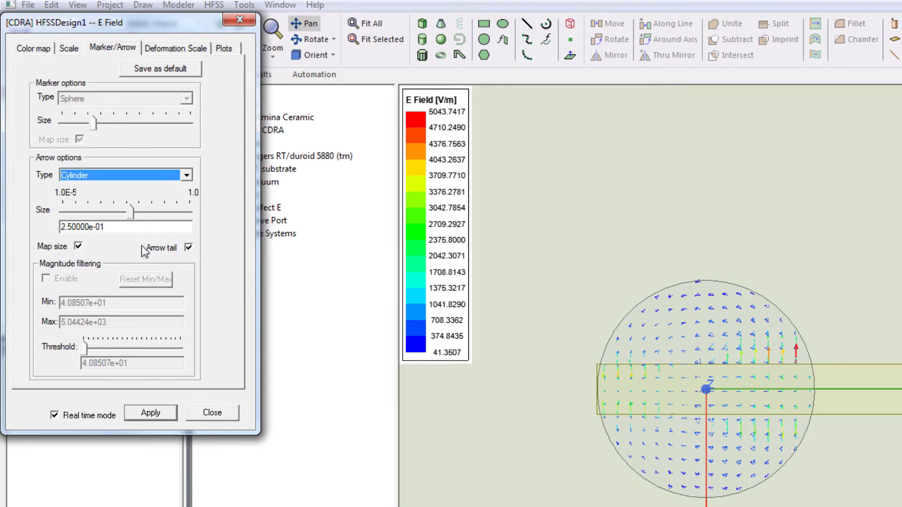
click(188, 247)
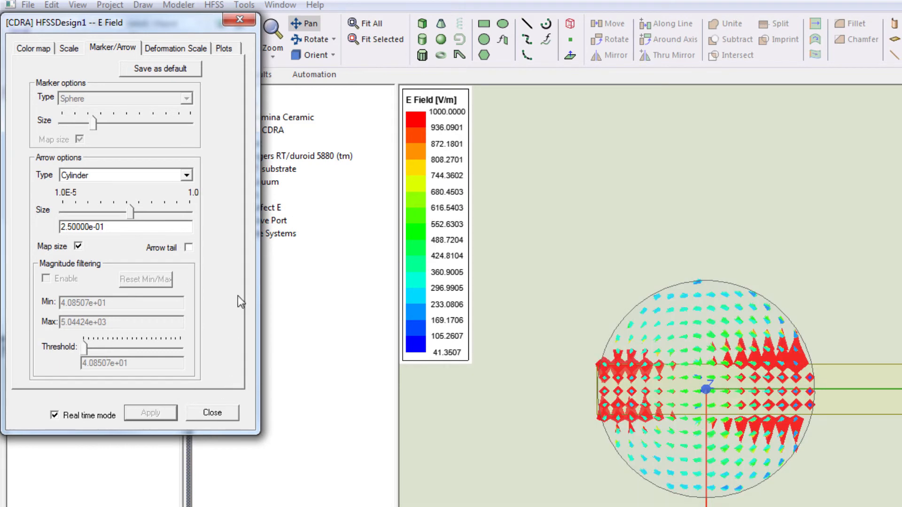
mouse_move(30, 46)
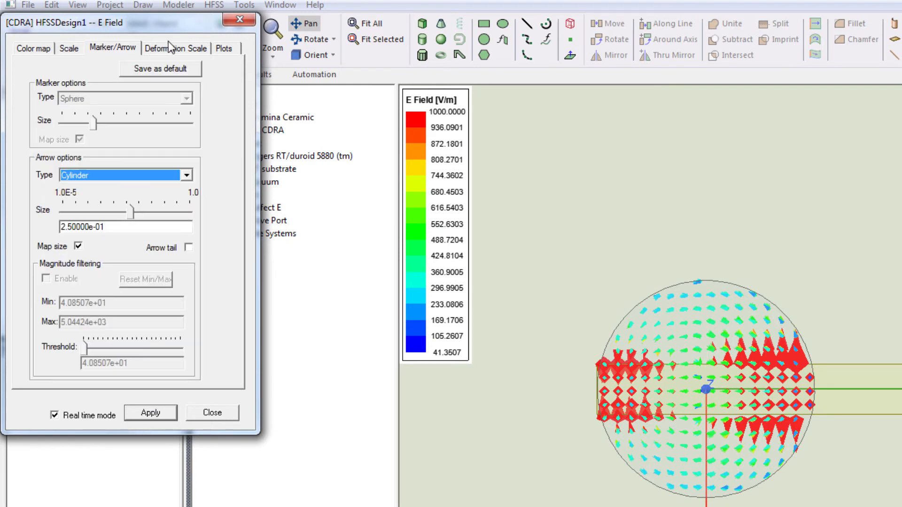
click(224, 48)
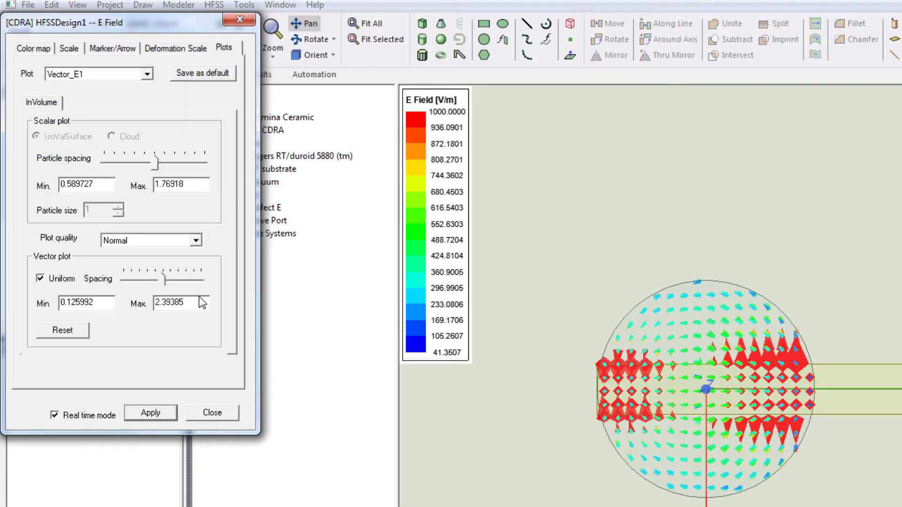
triple_click(181, 303)
text(2)
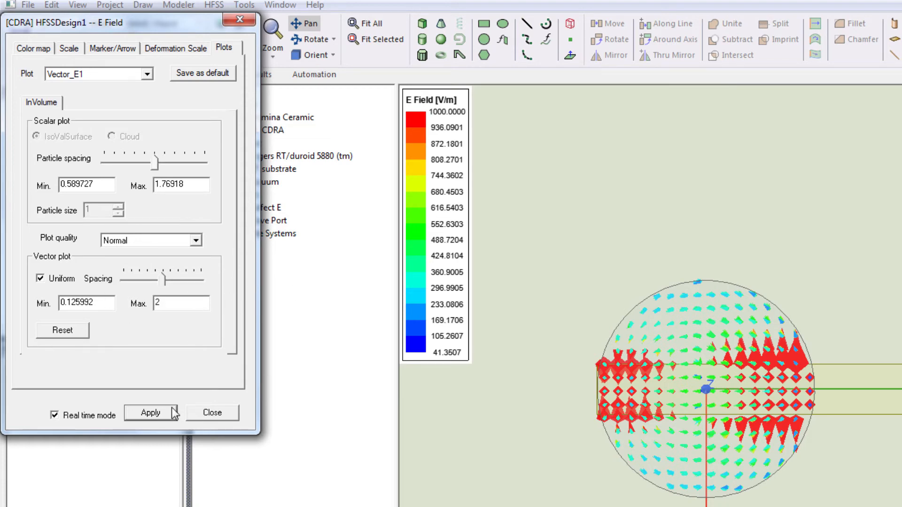
click(163, 413)
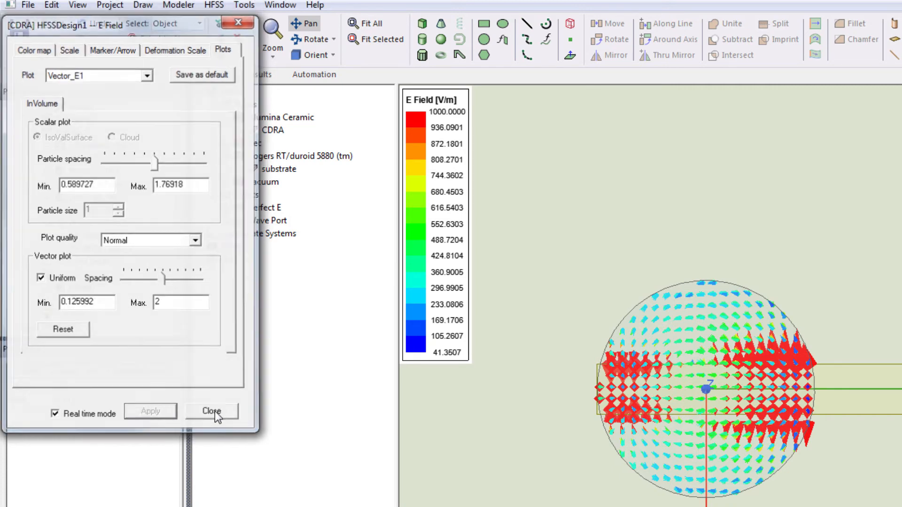
- Set the E-field vector phase to 90 deg and view the antenna from Front (-X)
click(212, 411)
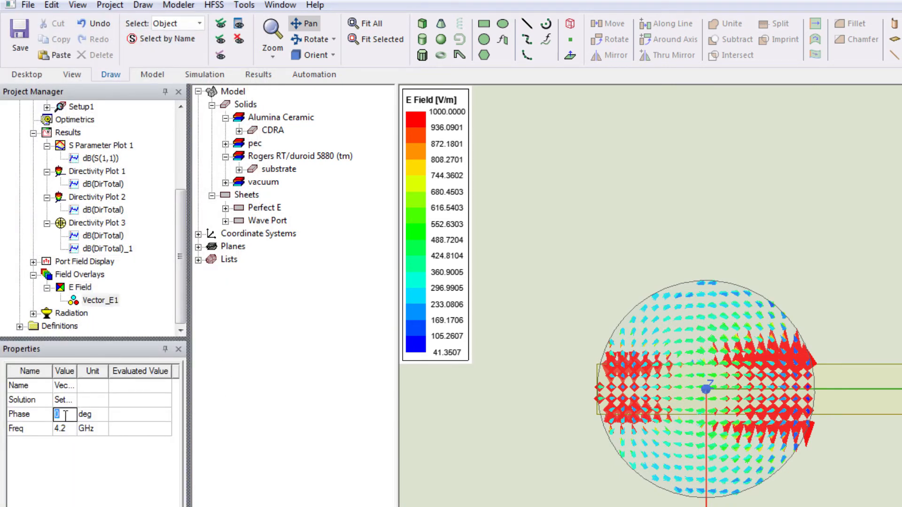
text(90)
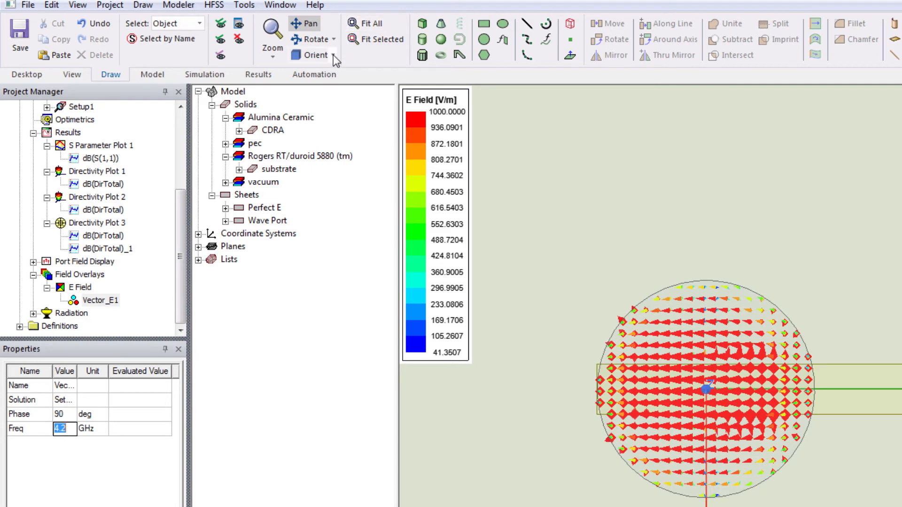
click(317, 54)
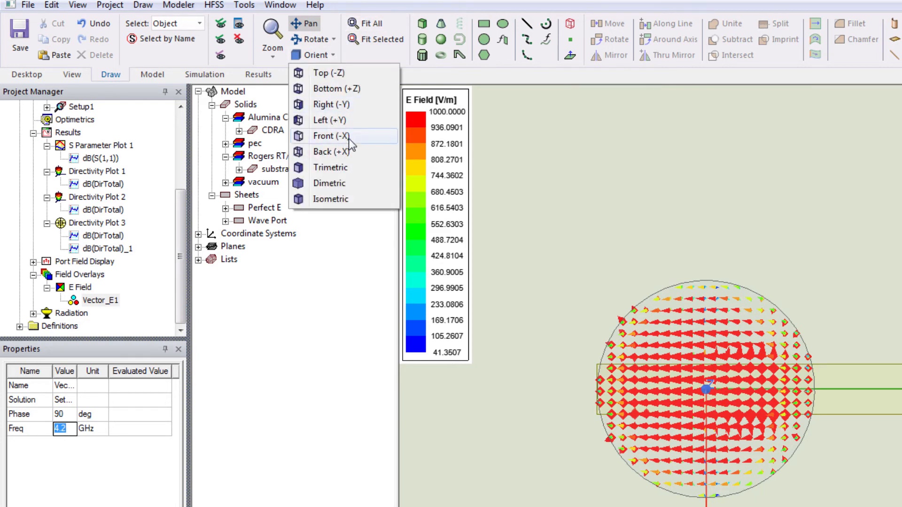
click(330, 136)
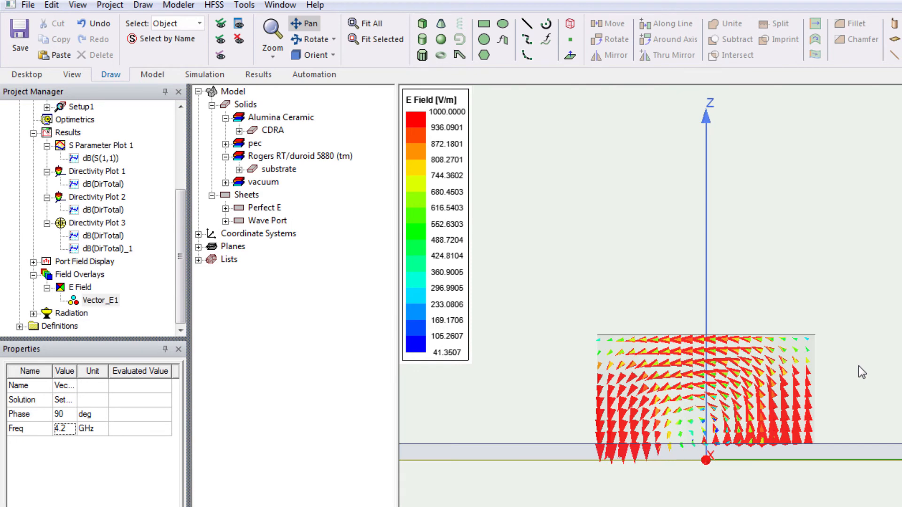
mouse_move(745, 302)
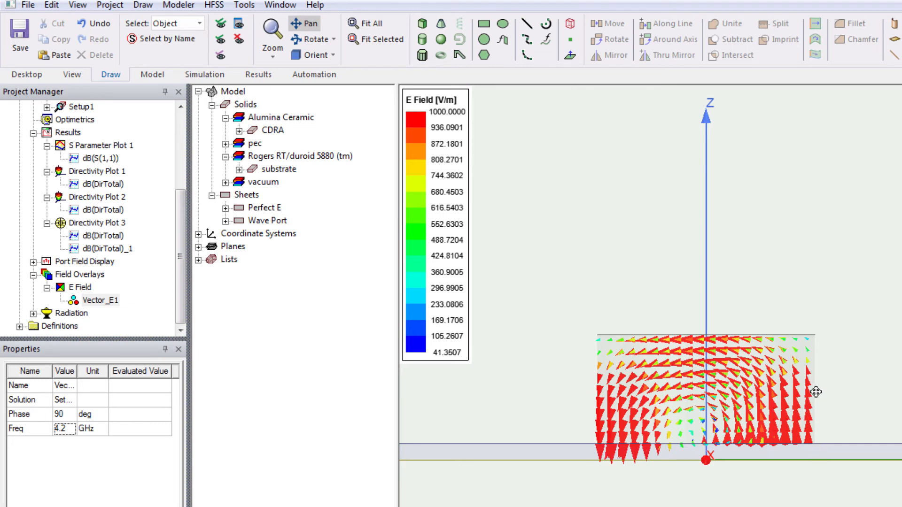
mouse_move(817, 391)
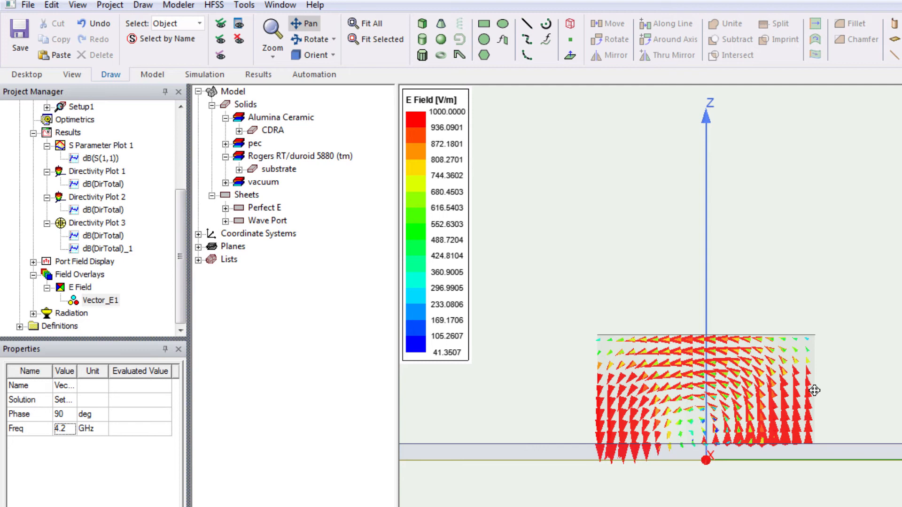
mouse_move(724, 482)
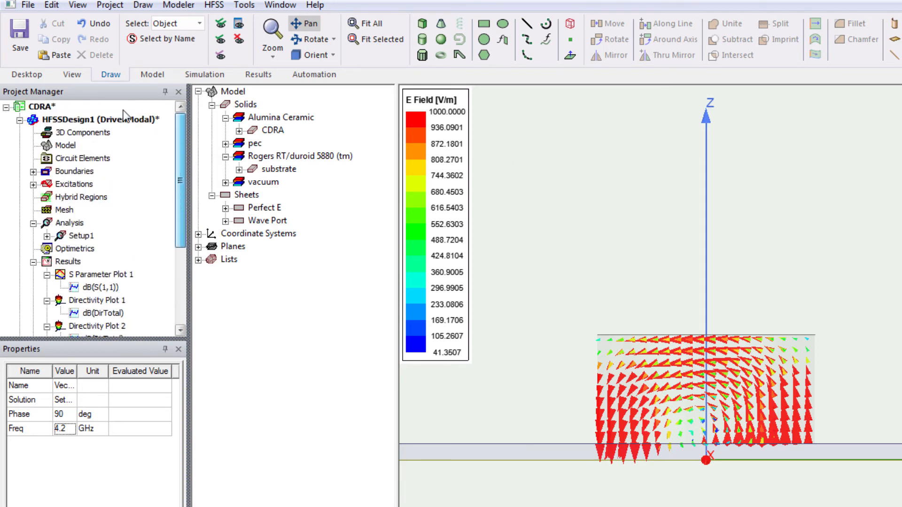
click(84, 120)
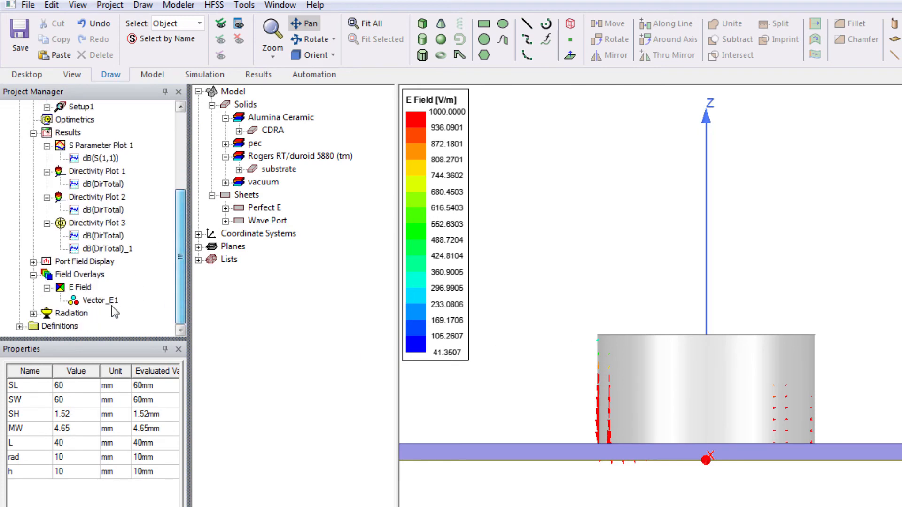
- Turn off Vector_E1 plot visibility and switch the CDRA to an isometric view
right_click(100, 300)
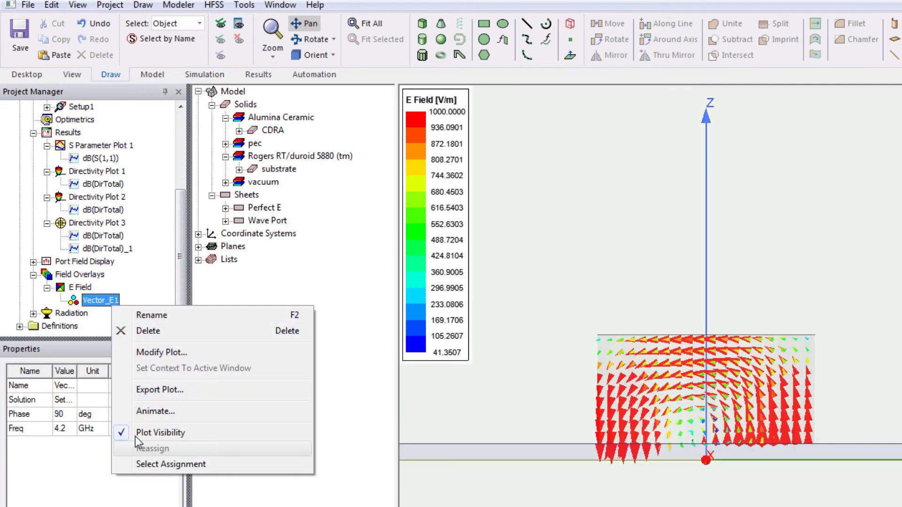
click(160, 433)
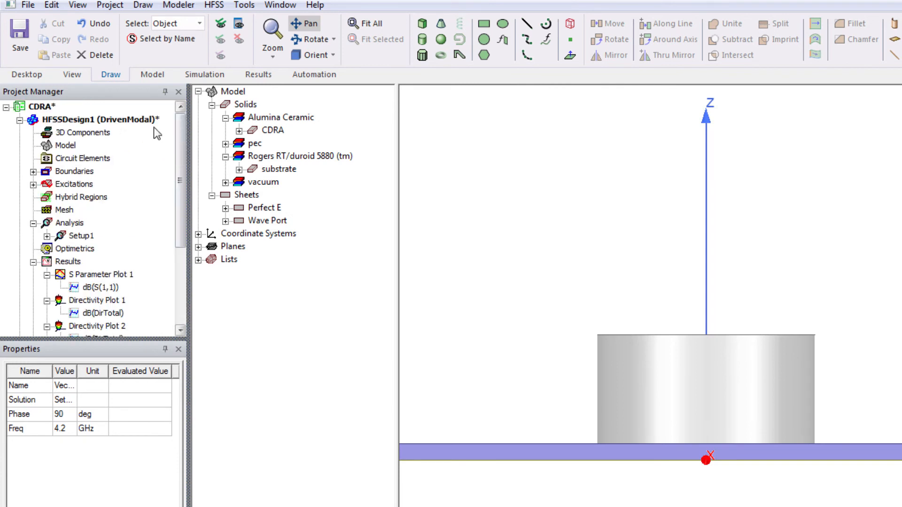
click(85, 119)
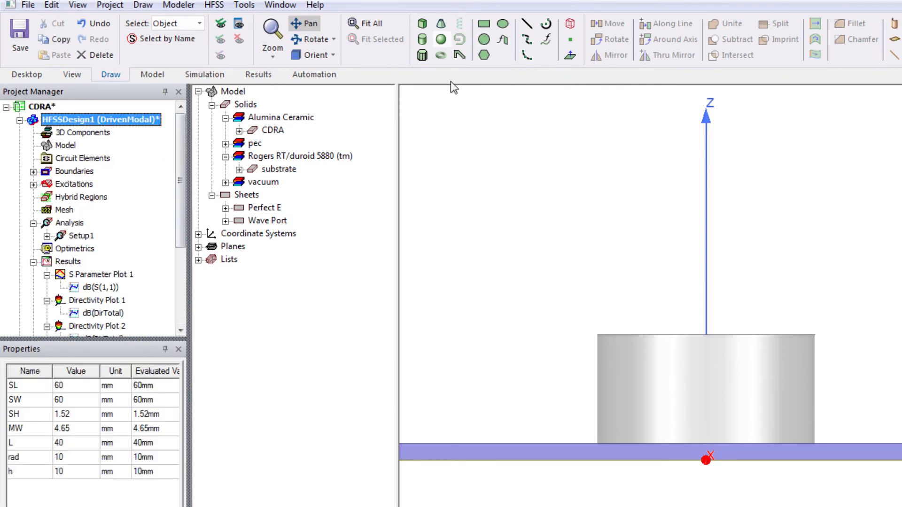
click(316, 55)
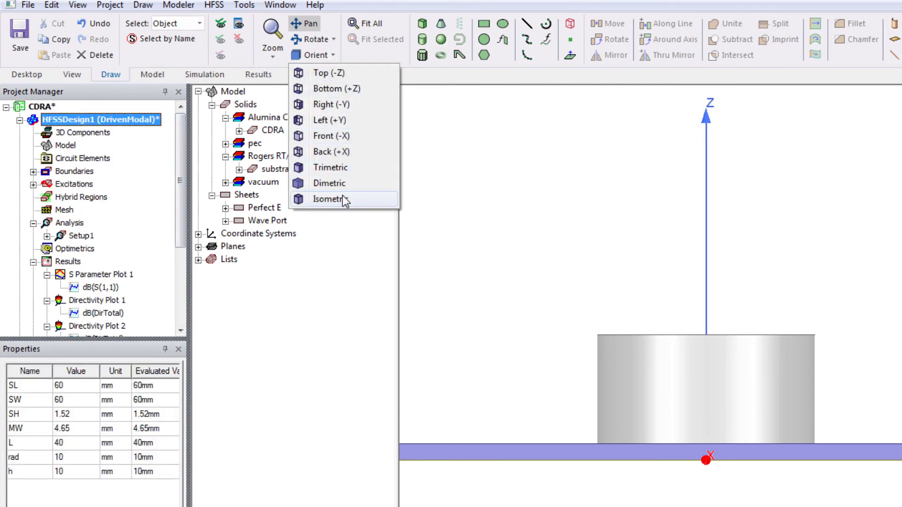
click(329, 199)
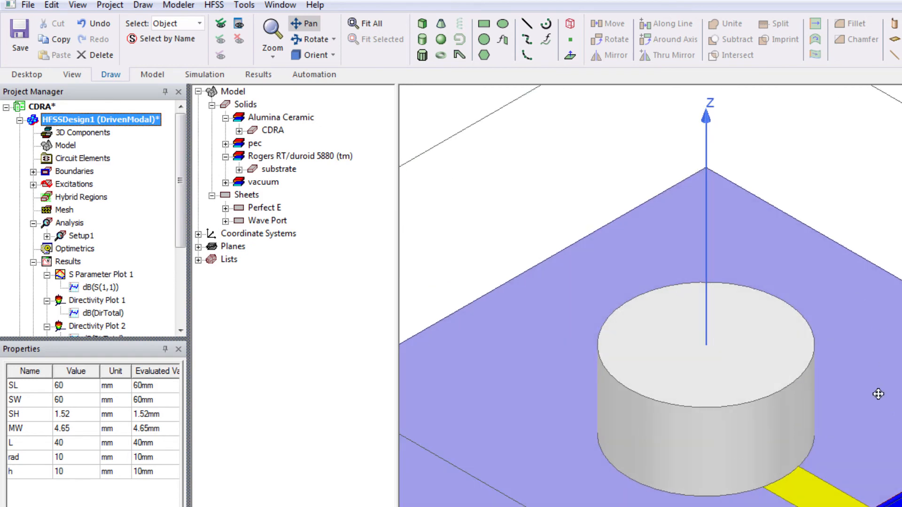
mouse_move(133, 130)
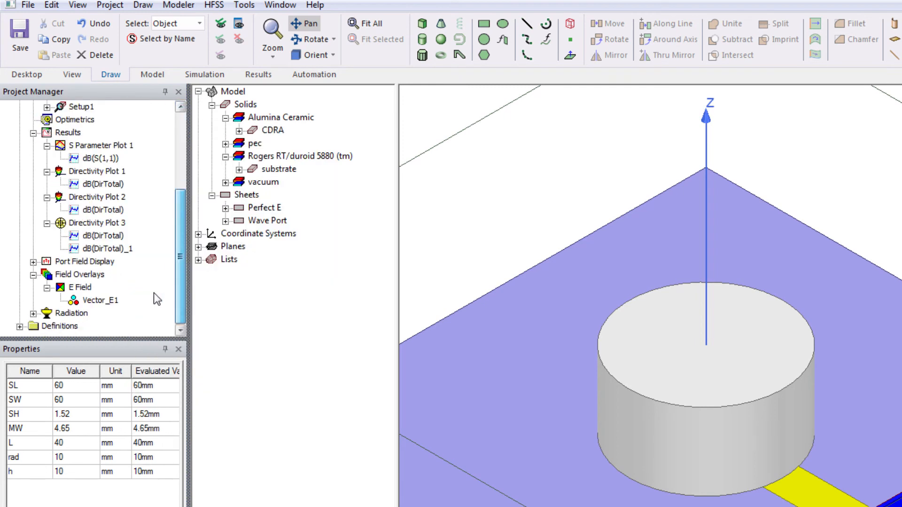
- Make Directivity Plot 2 a visible radiation field overlay at scale 0.5 and apply
right_click(79, 274)
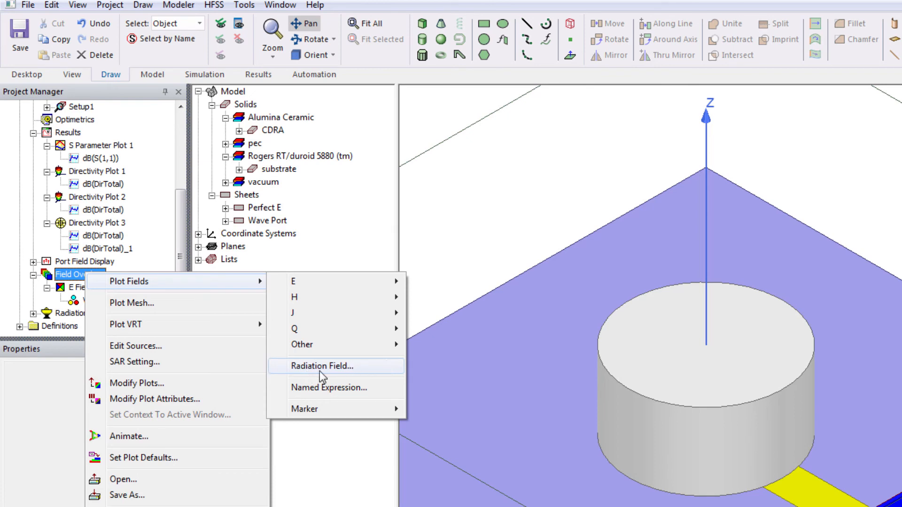
click(320, 366)
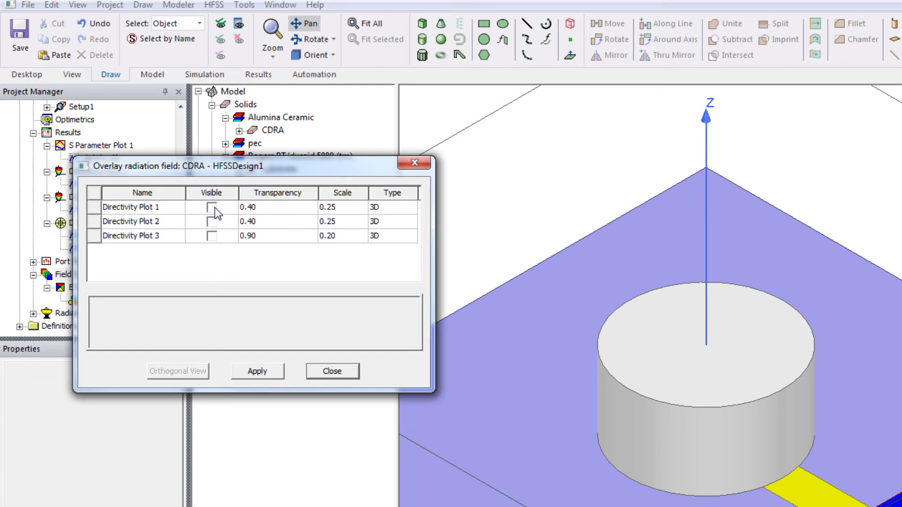
click(211, 222)
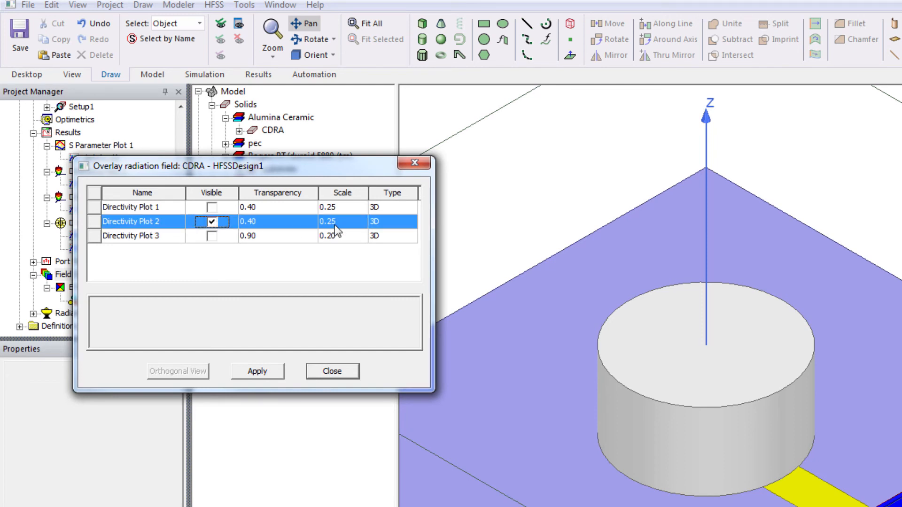
double_click(332, 222)
text(0.5)
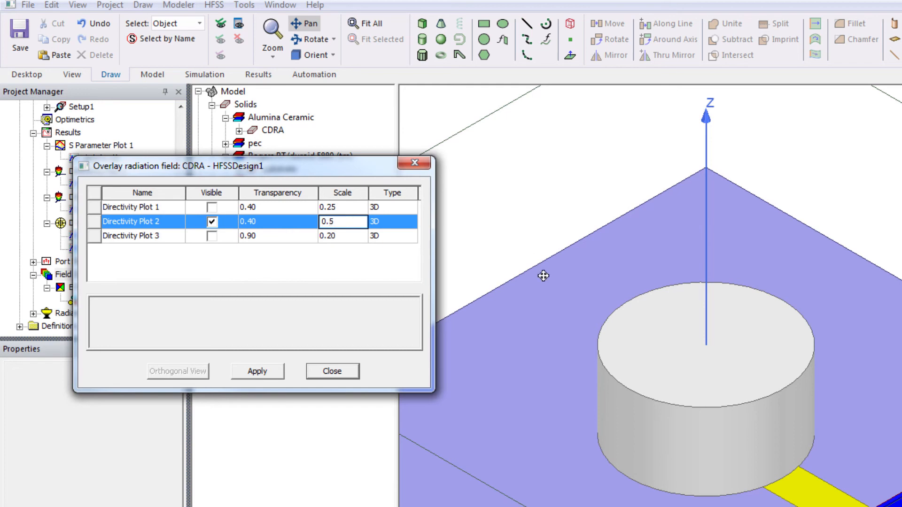
click(256, 370)
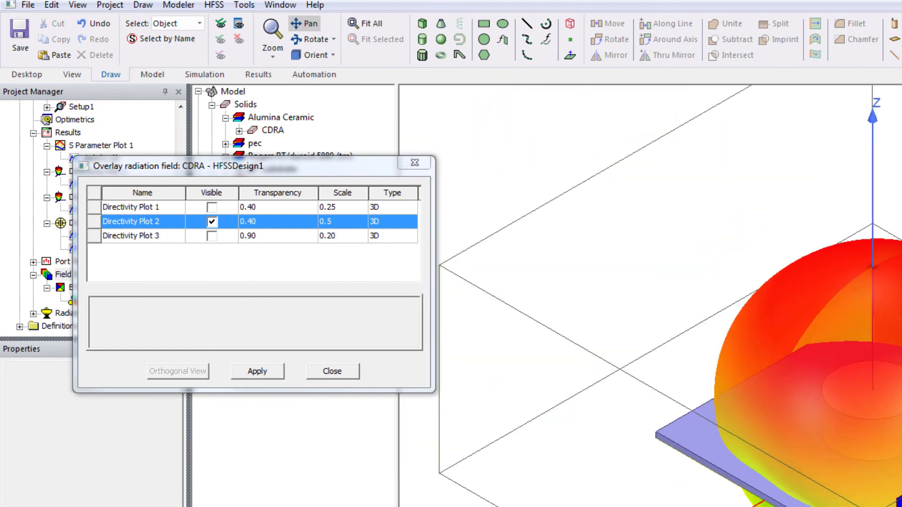
mouse_move(263, 360)
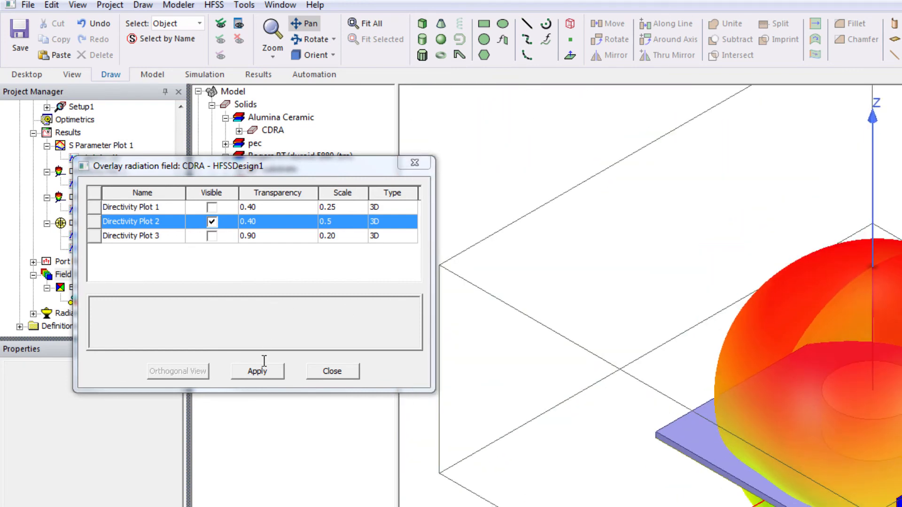
click(332, 371)
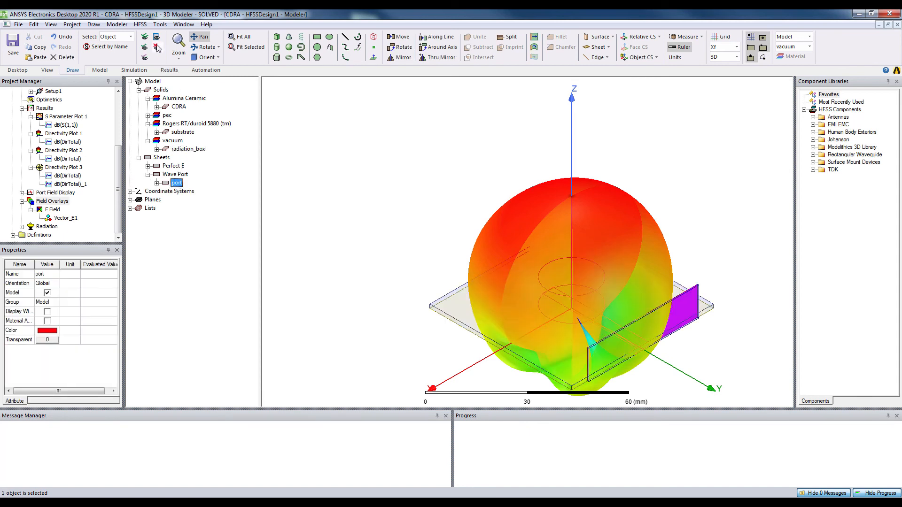
click(181, 123)
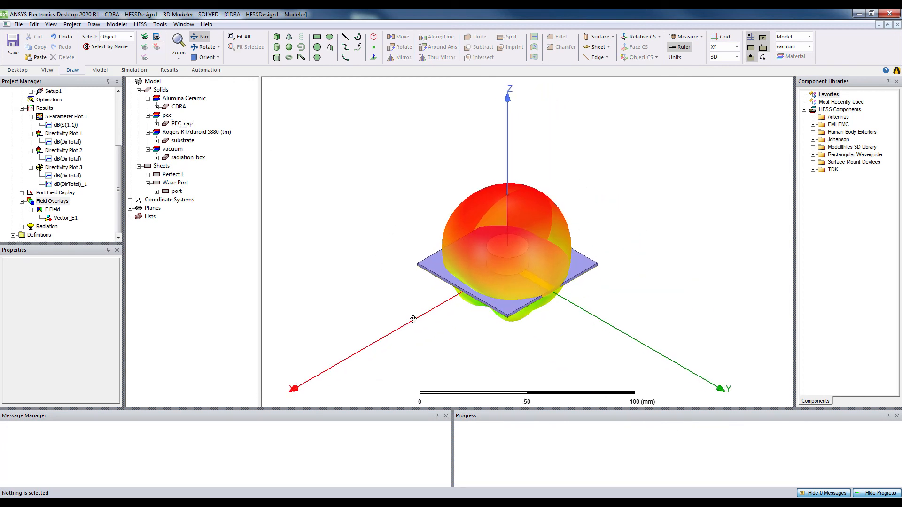
mouse_move(602, 265)
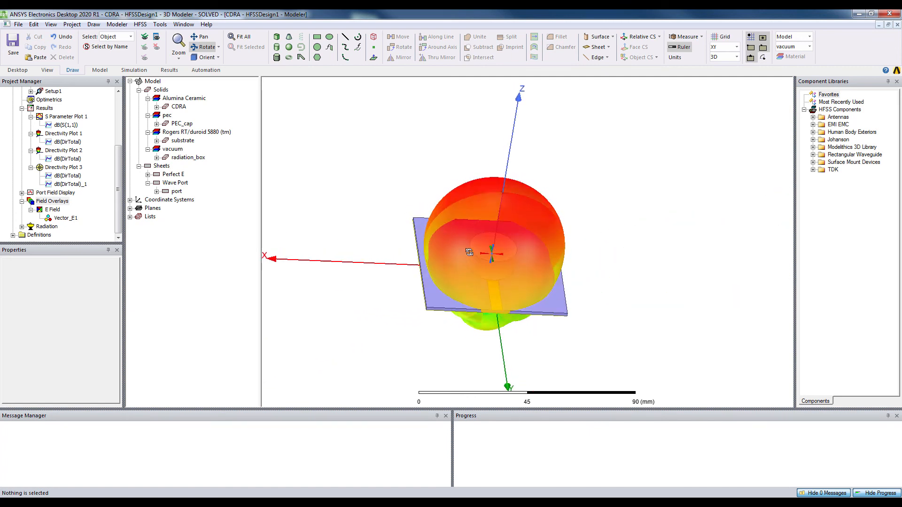
drag(468, 251, 519, 263)
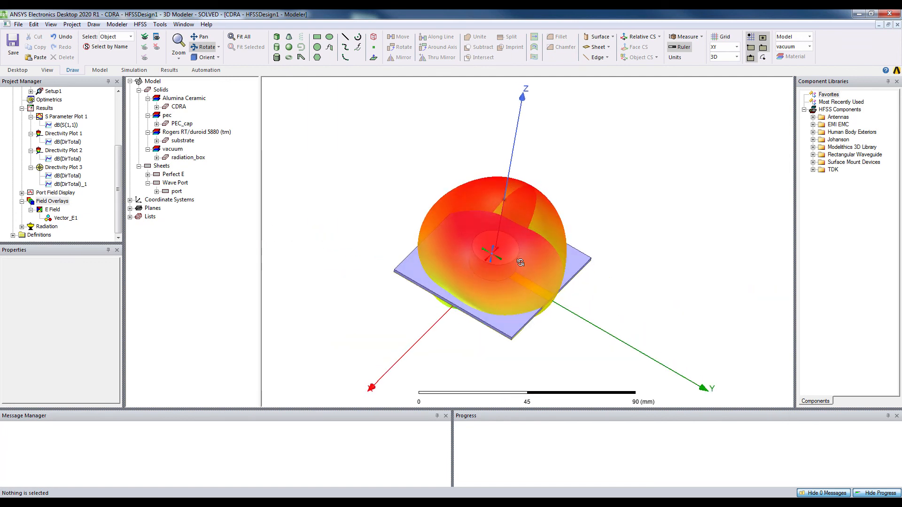